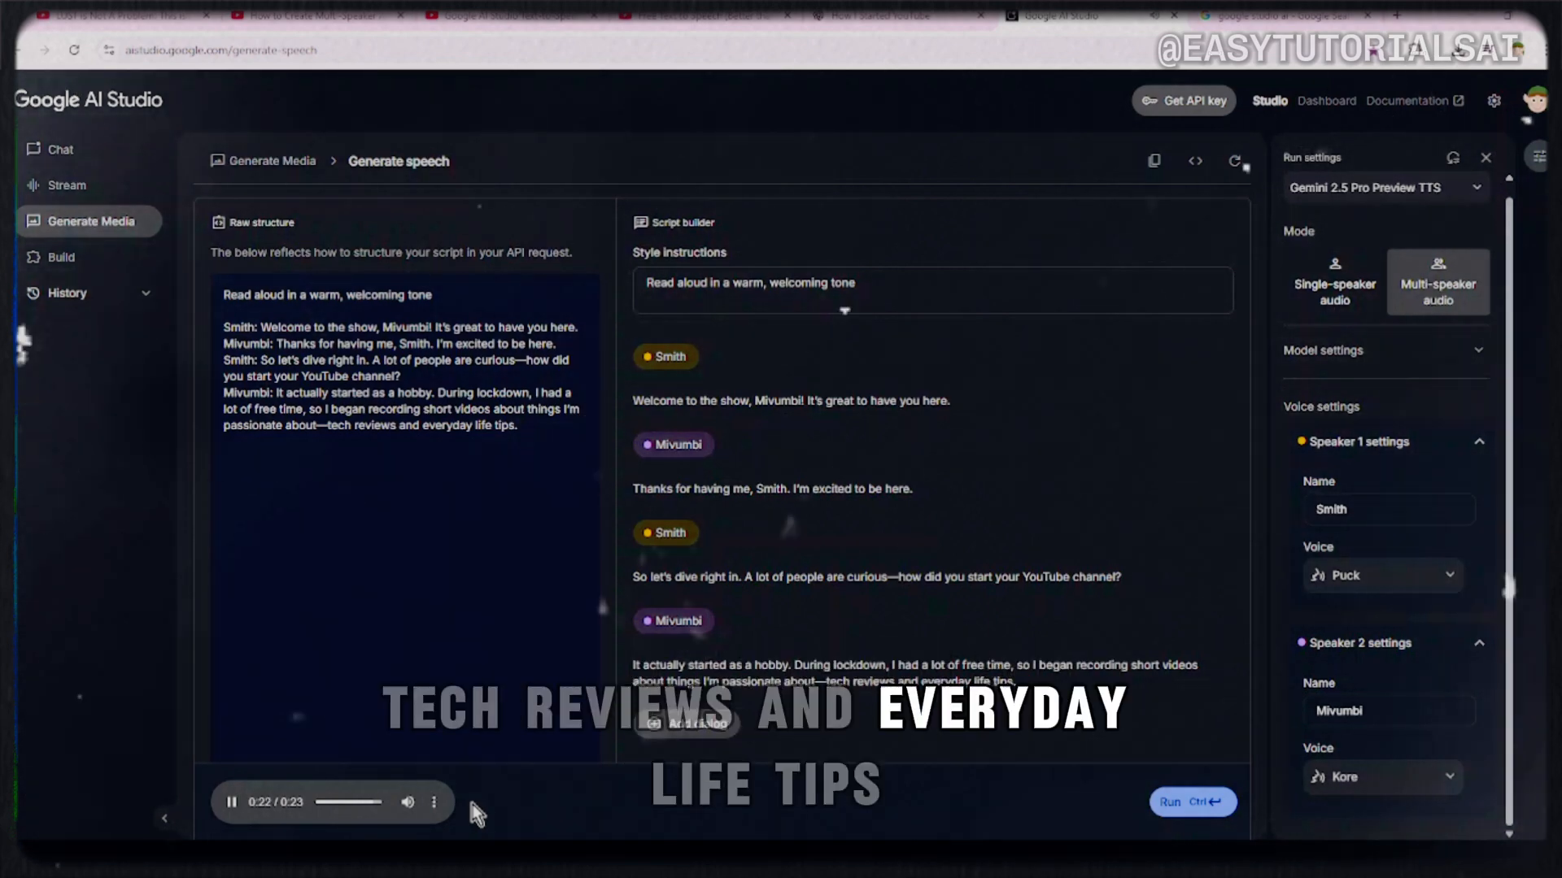
Step: Start a fresh empty chat using Gemini 2.5 Pro from the Chat sidebar
click(61, 149)
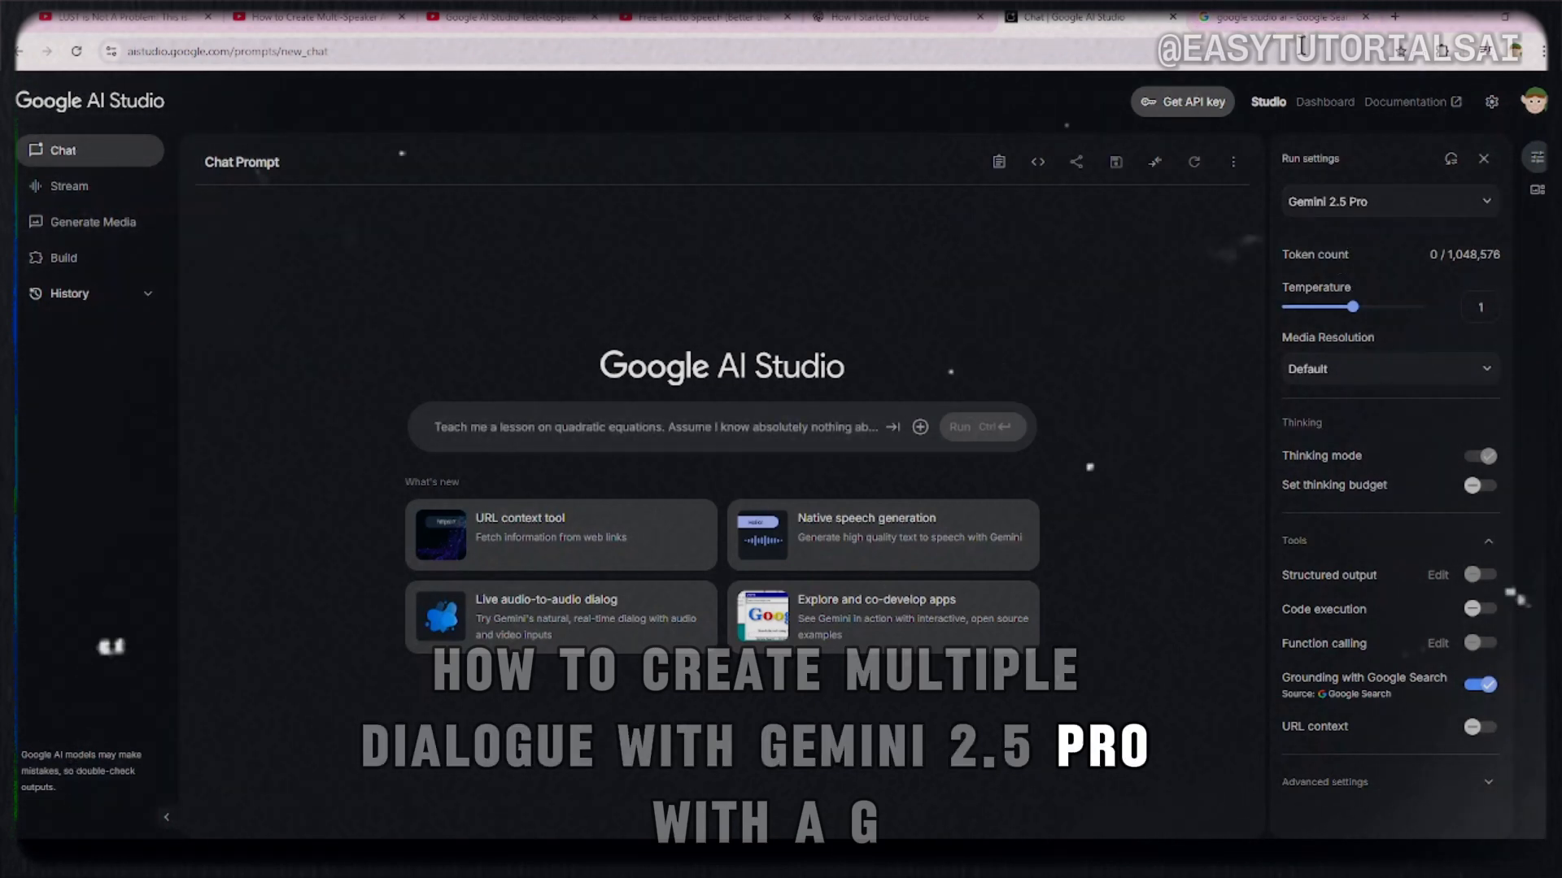
Step: Open Google AI Studio from the 'google studio ai' search results
click(1274, 18)
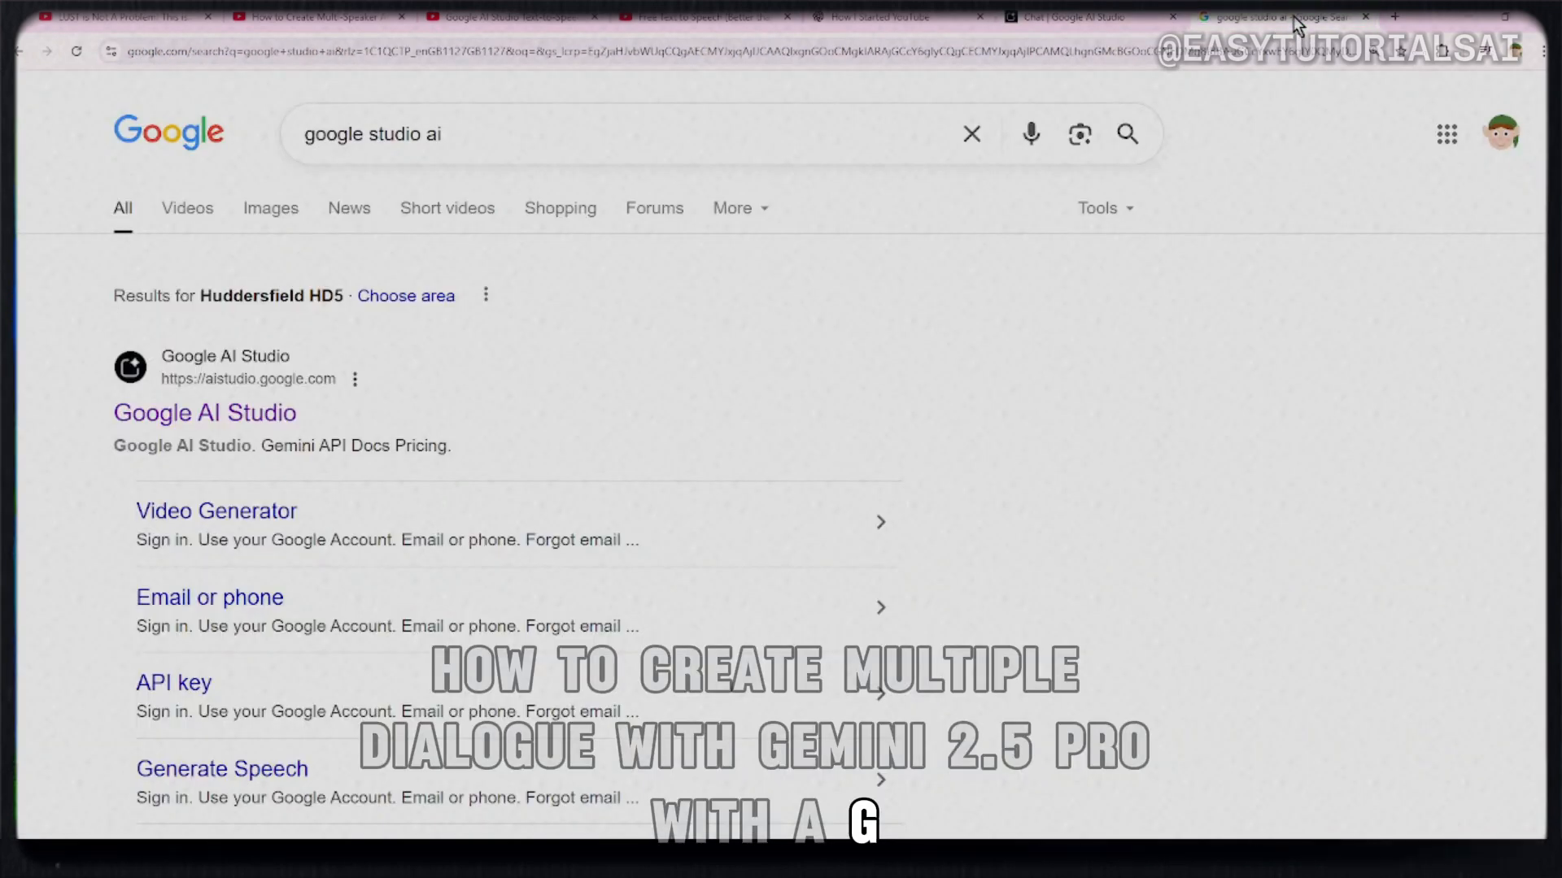
scroll(down, 3)
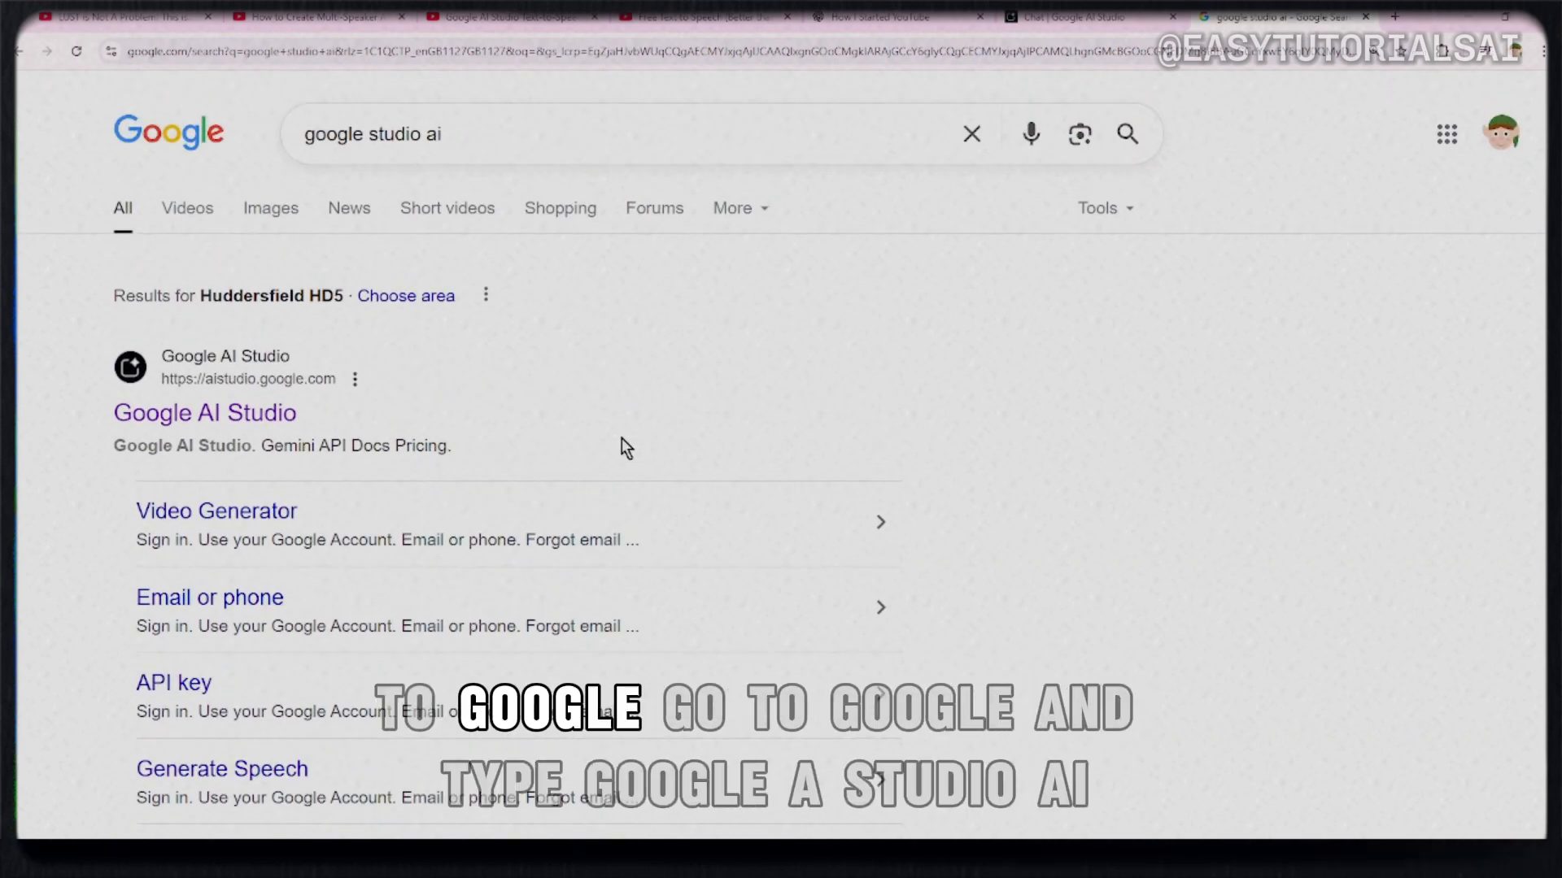
mouse_move(917, 488)
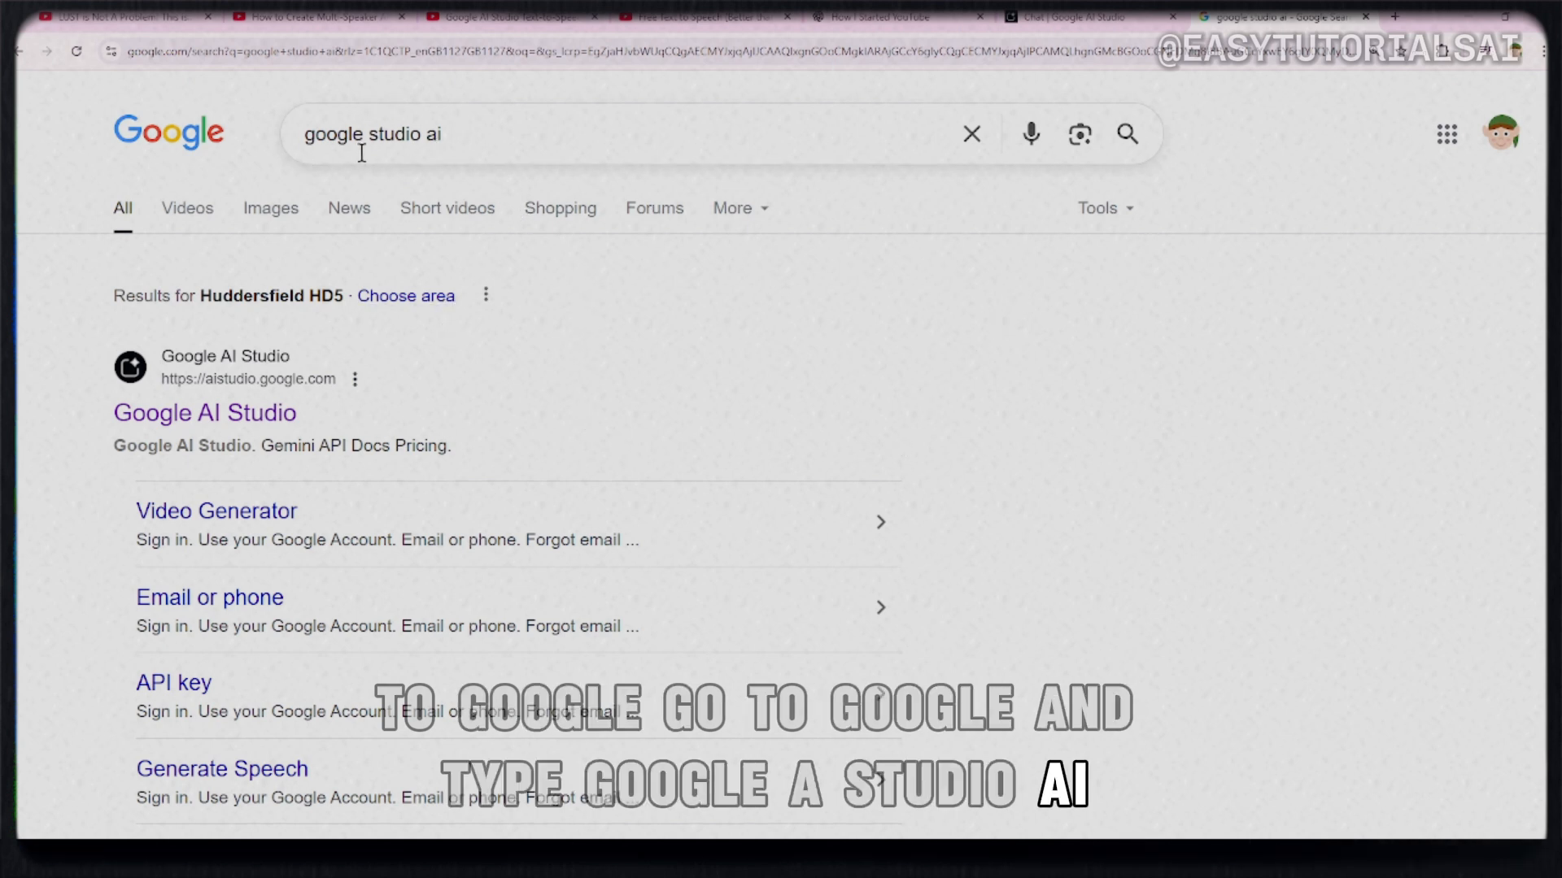
scroll(down, 3)
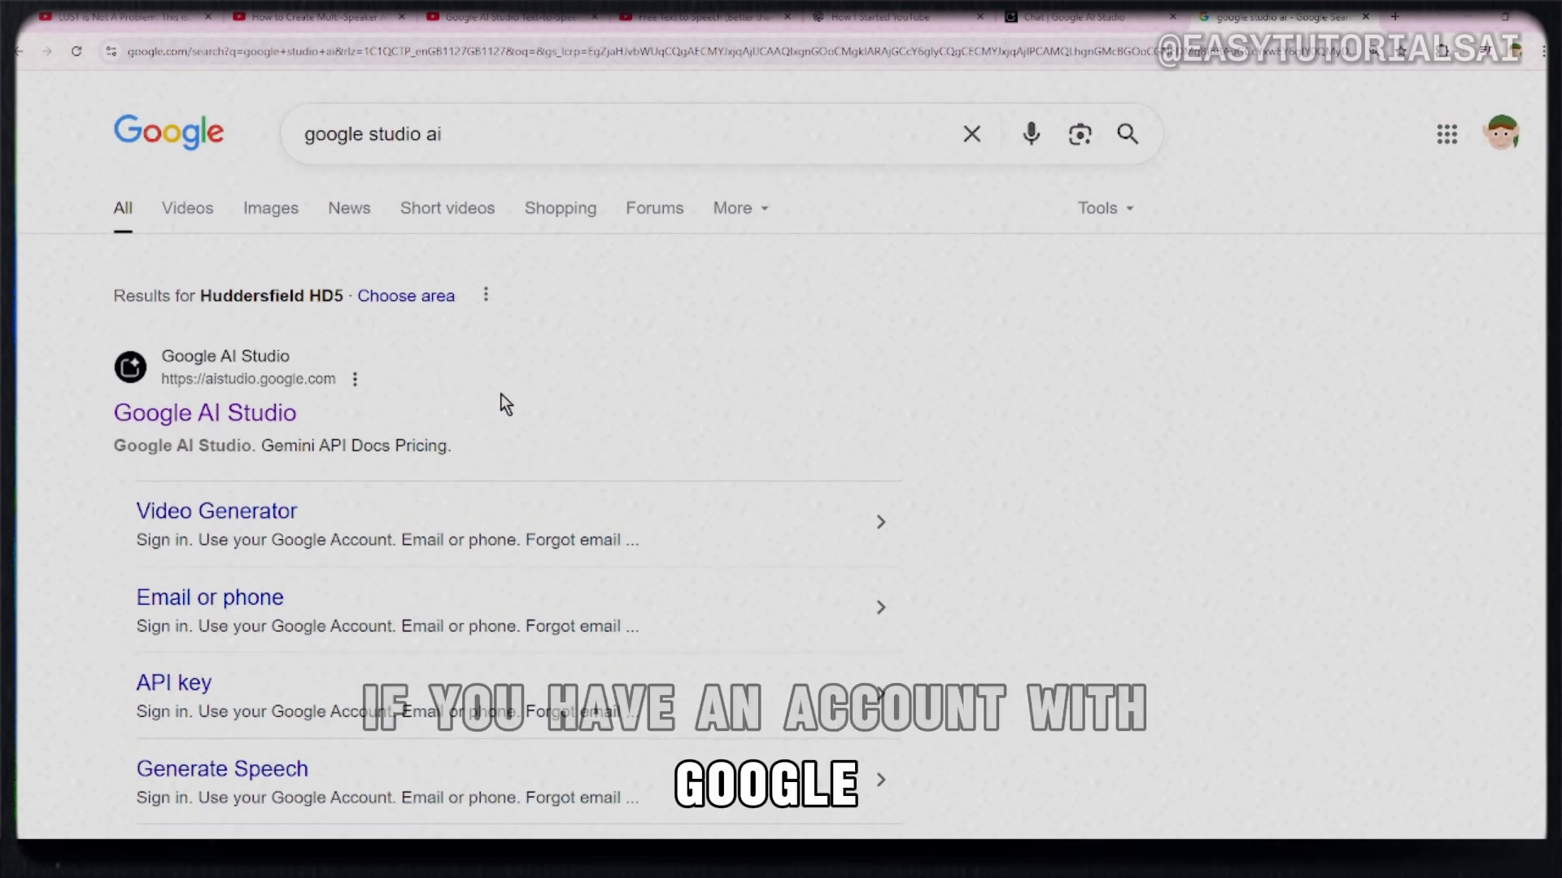
mouse_move(461, 412)
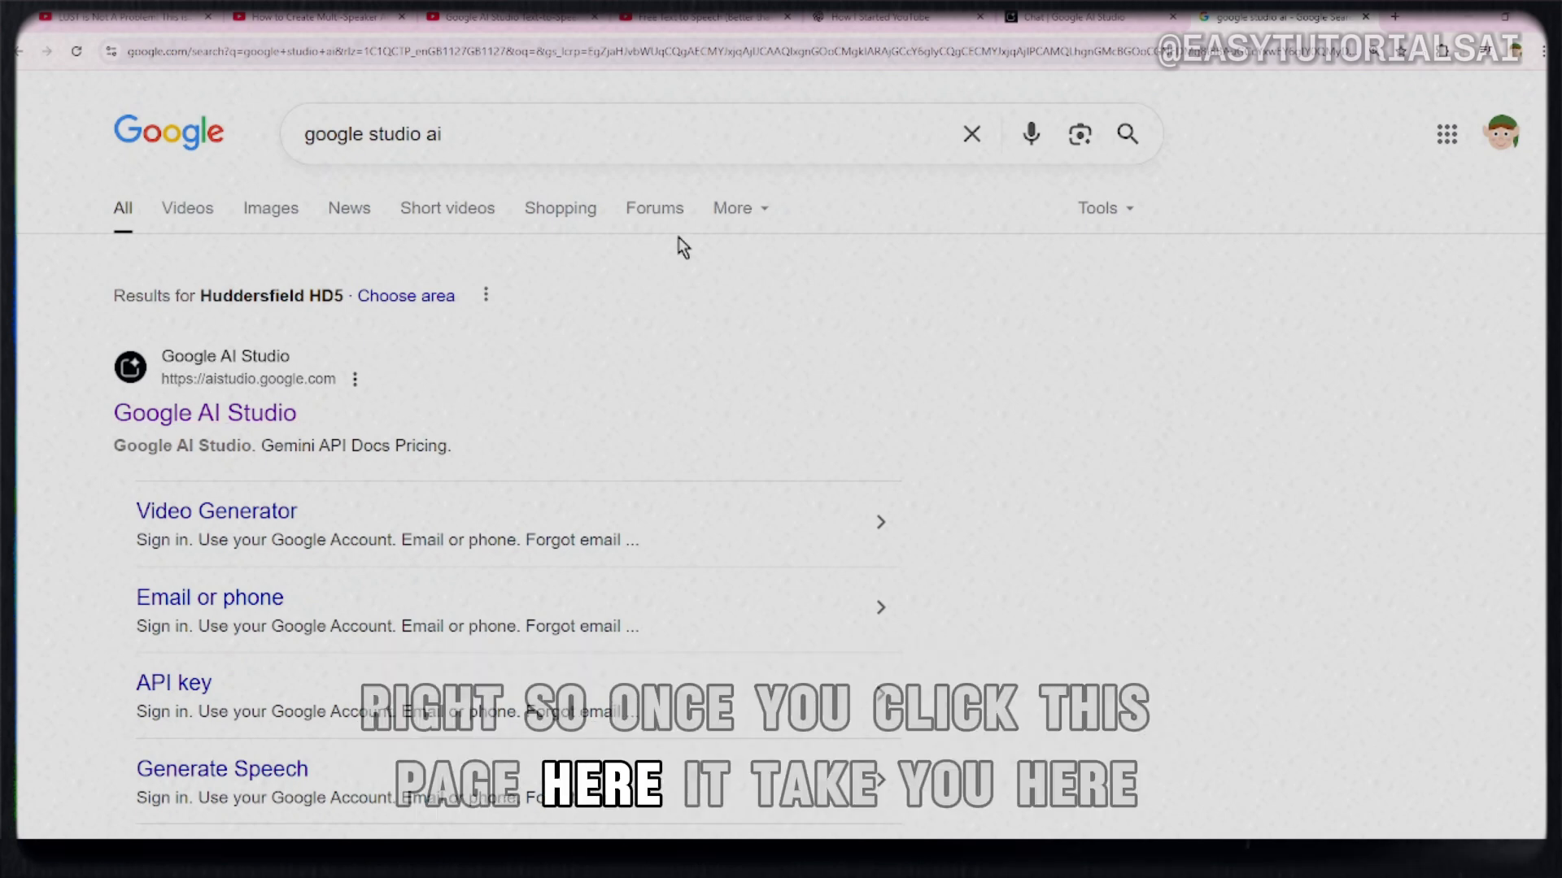
click(204, 412)
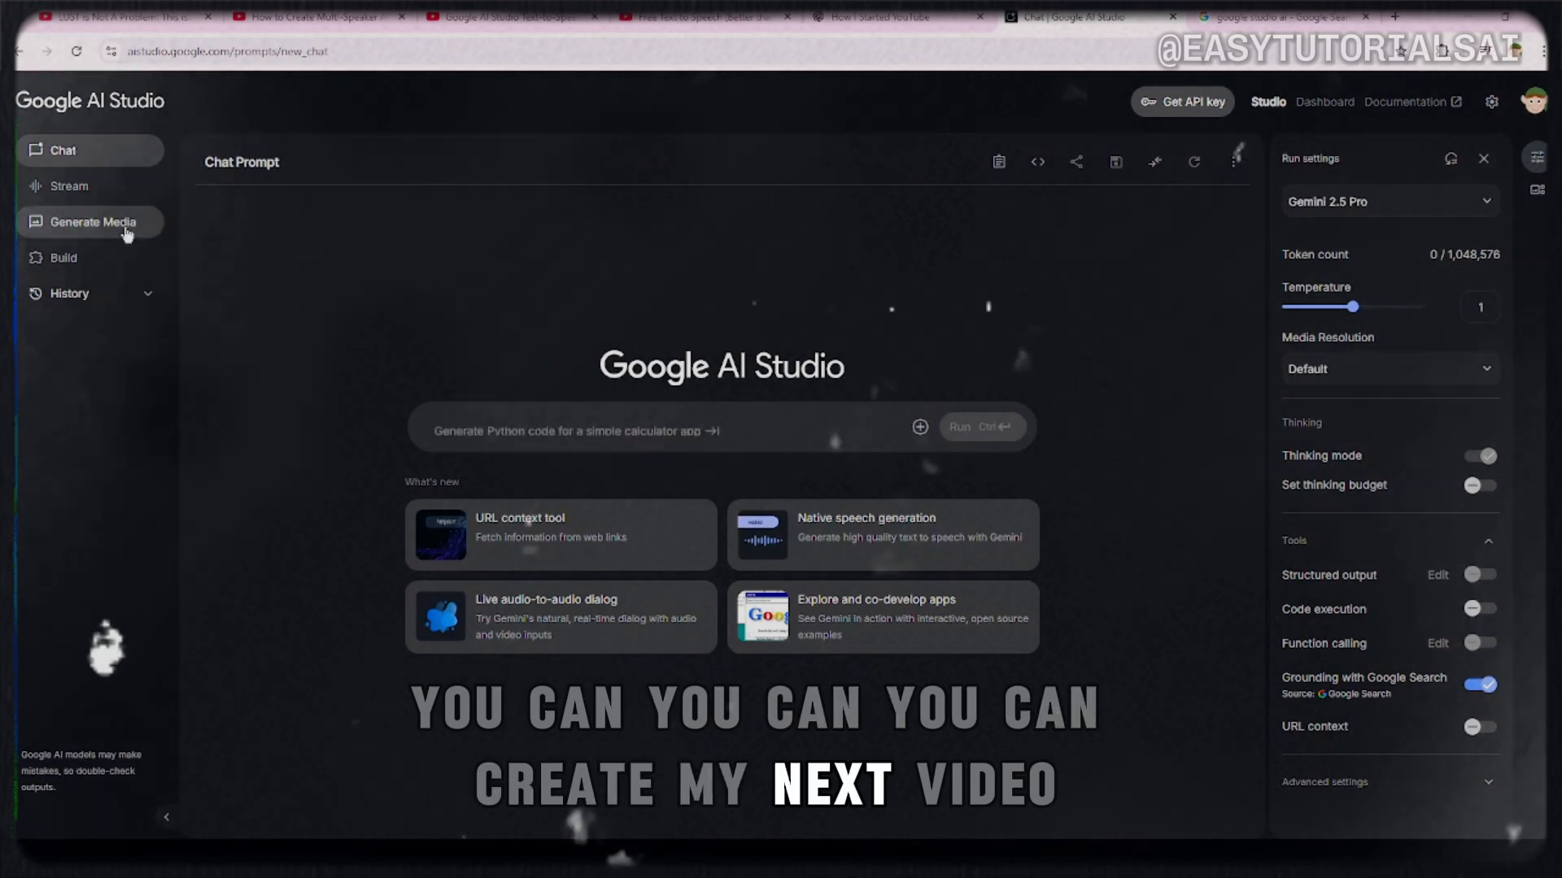
click(93, 221)
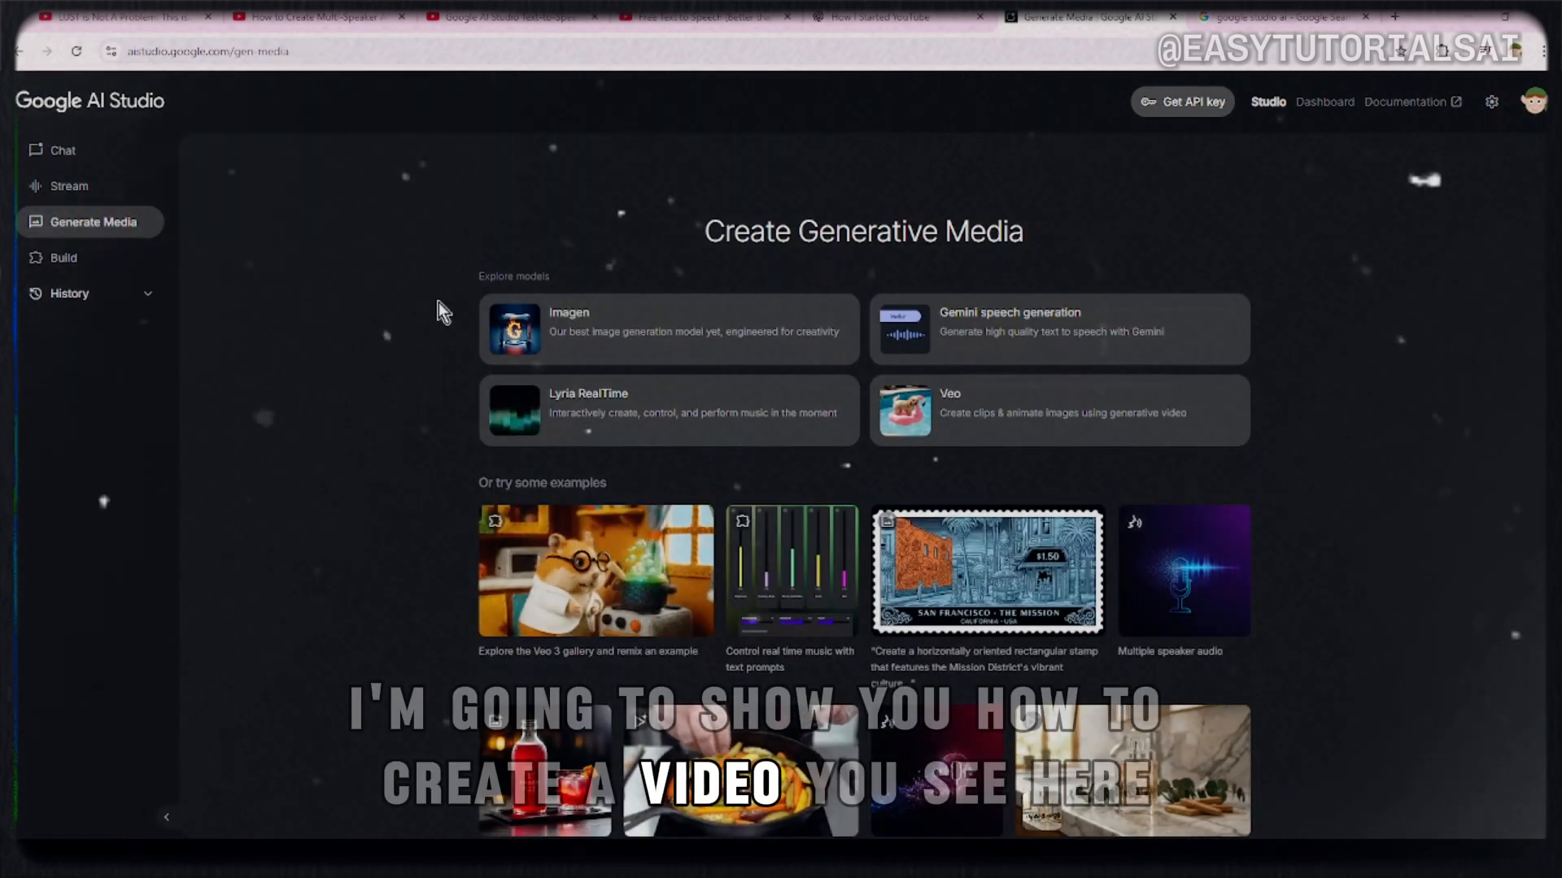
scroll(down, 3)
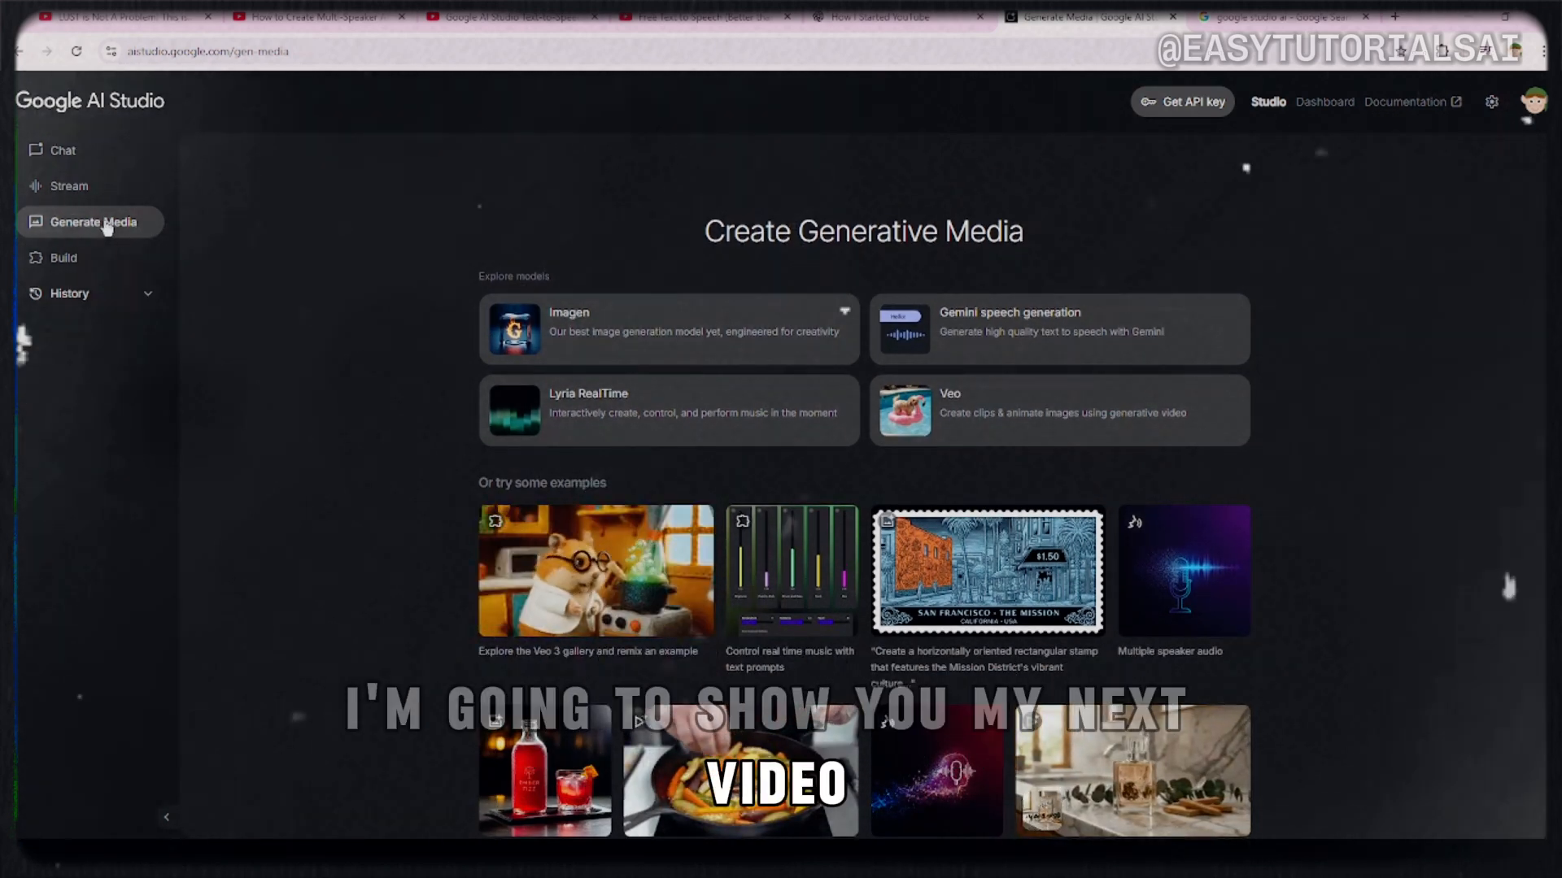
click(62, 150)
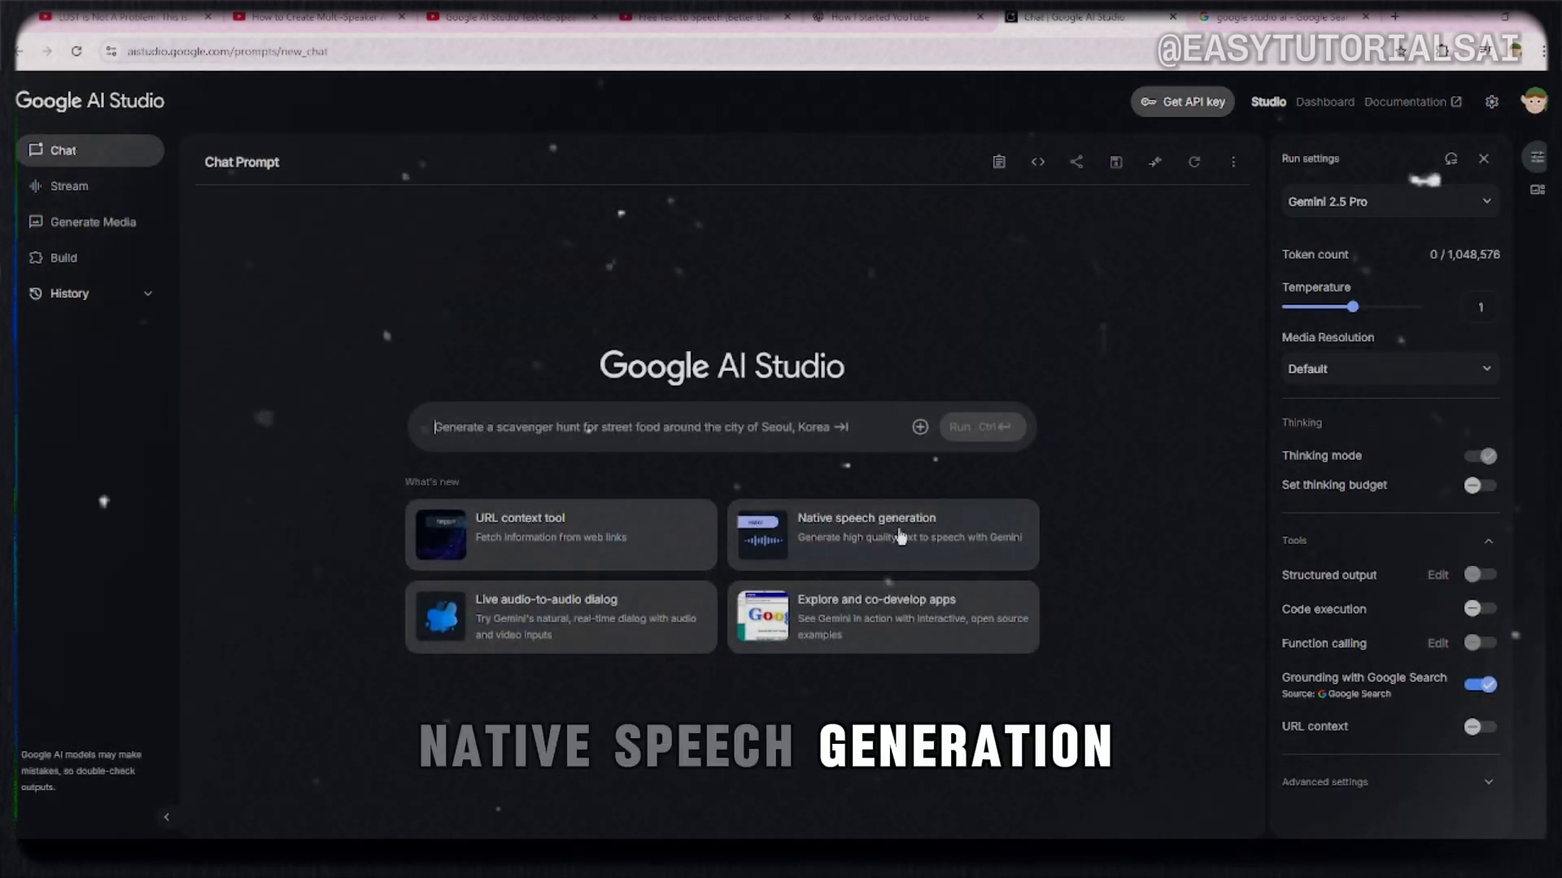
Step: Open Native speech generation, try single- and multi-speaker modes, and view speech models
click(880, 534)
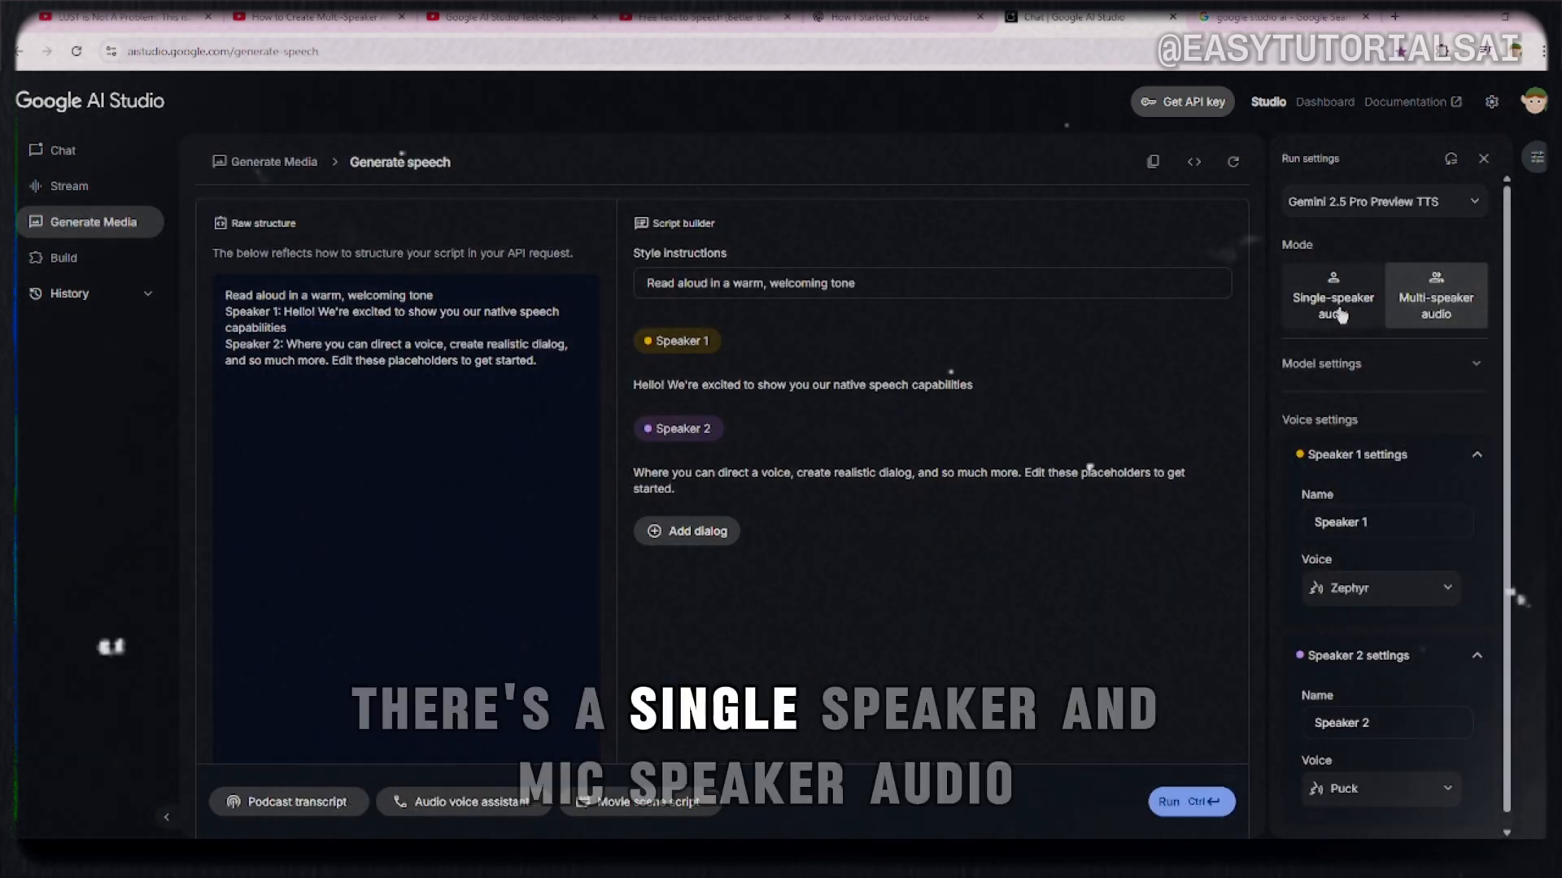
click(1334, 296)
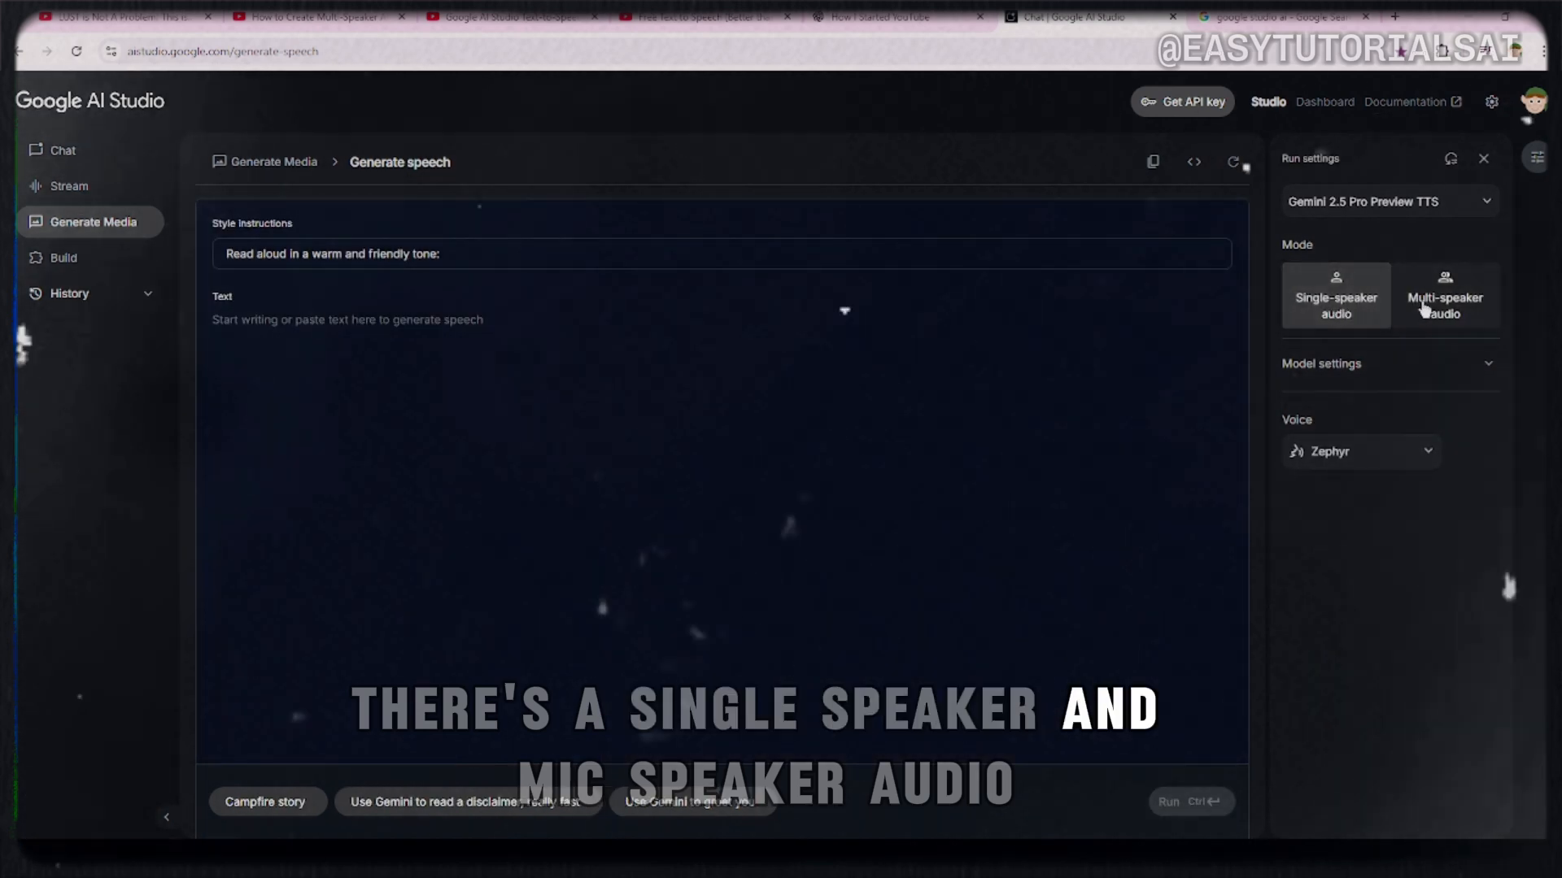
click(1445, 297)
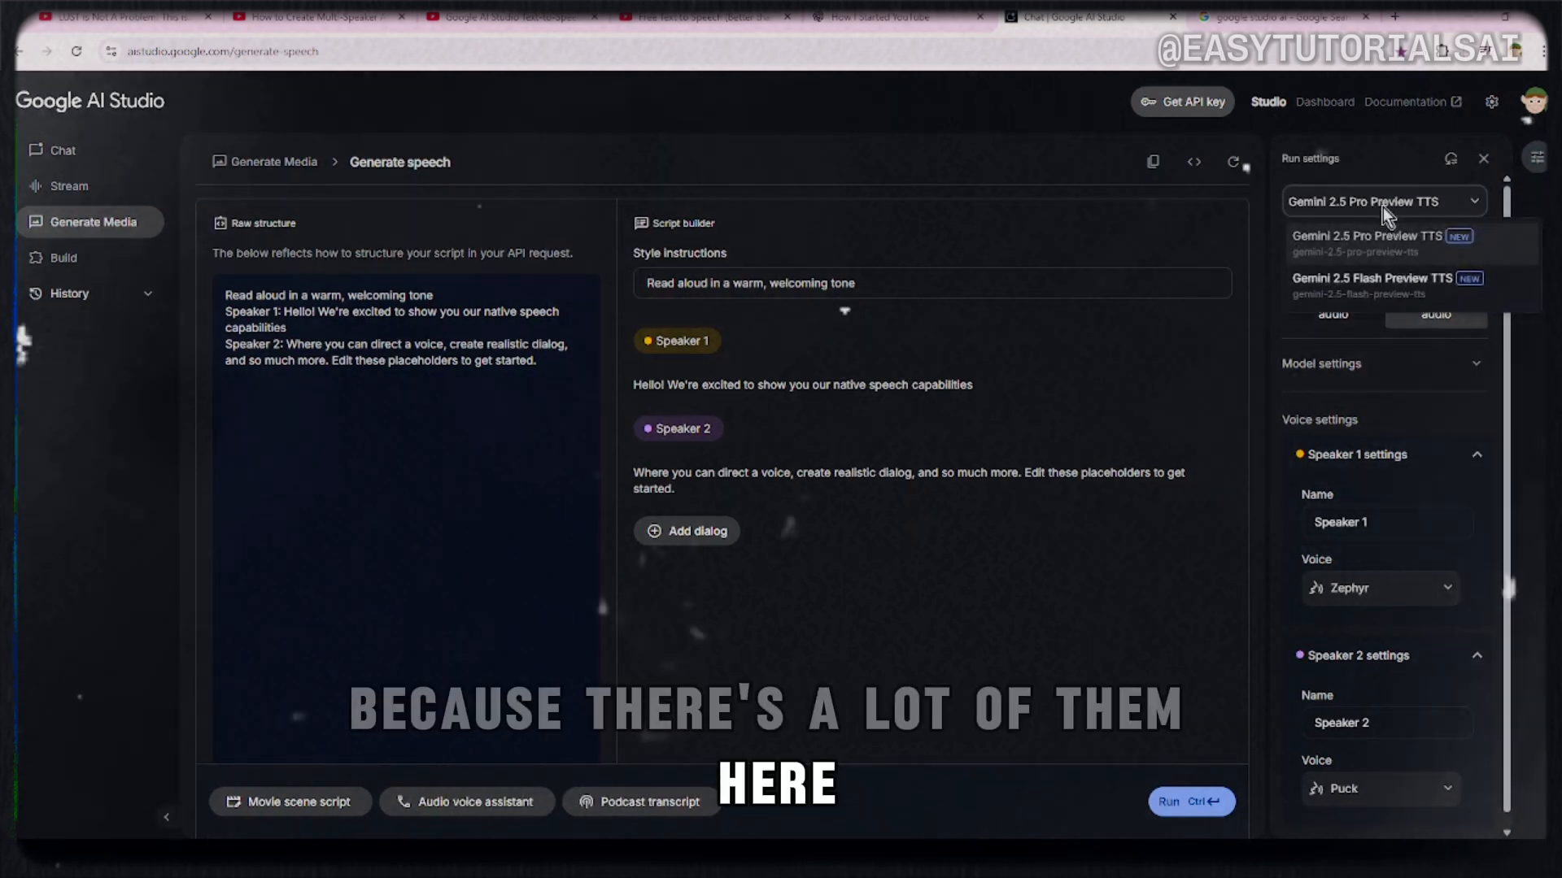
click(1383, 201)
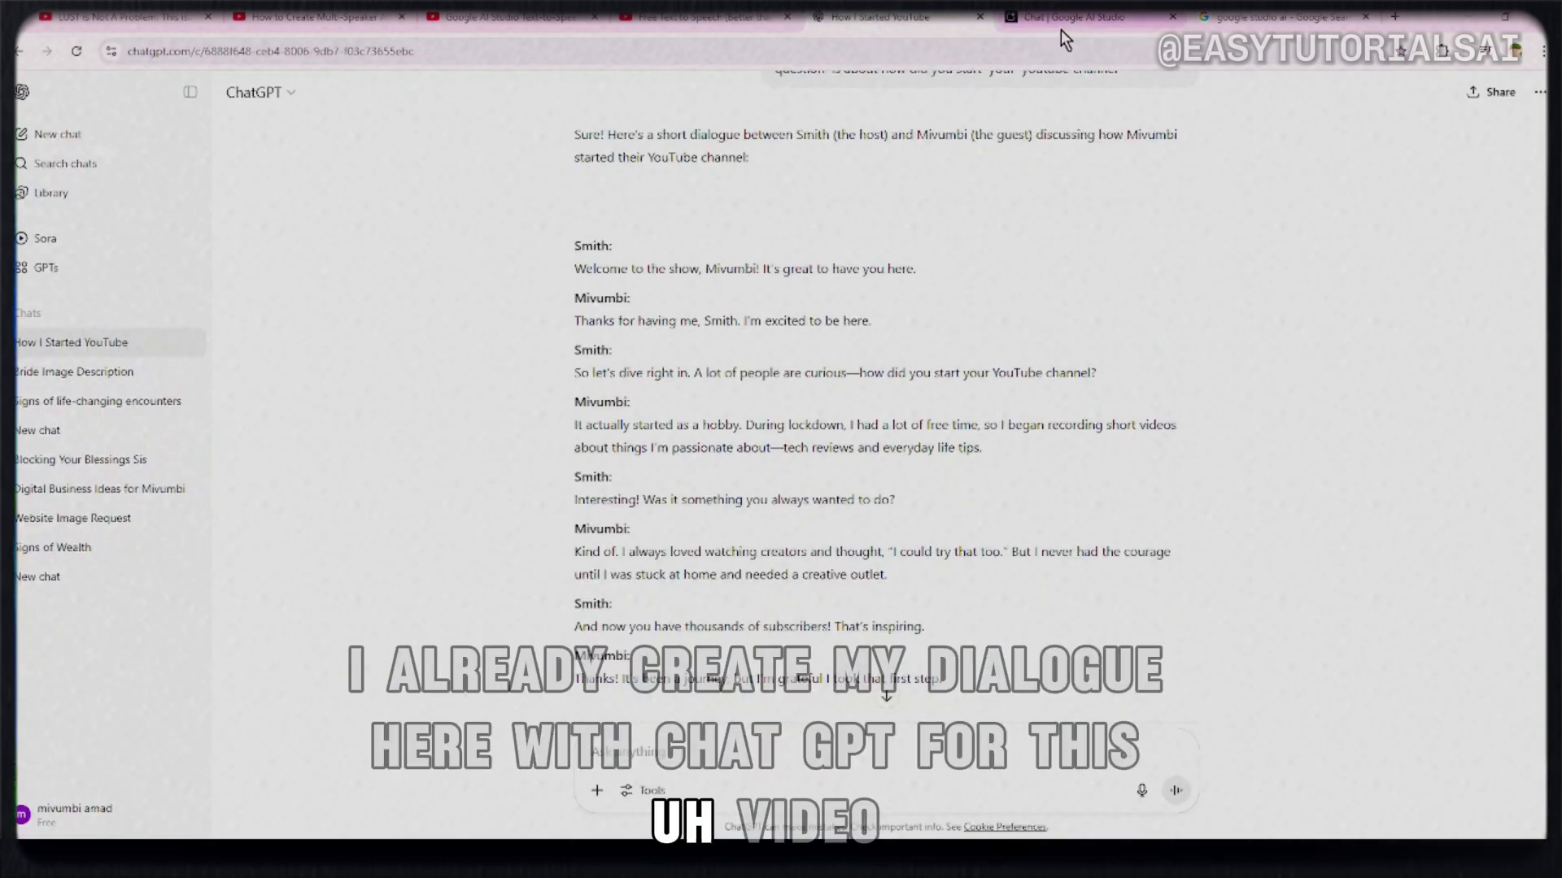
Step: Rename the first speaker to Smith
click(1065, 17)
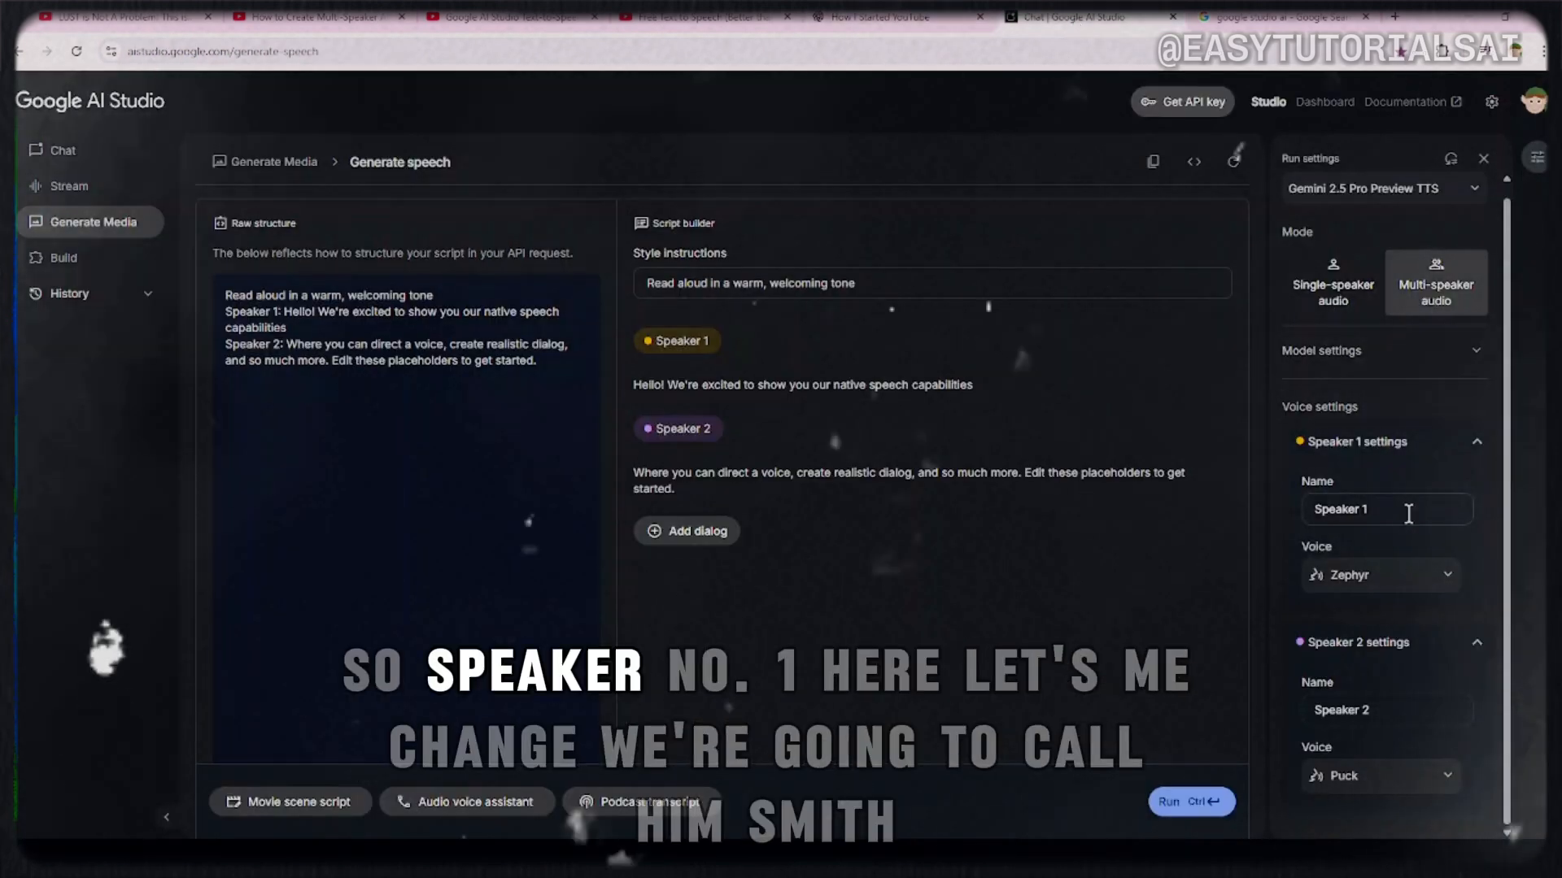
double_click(1339, 509)
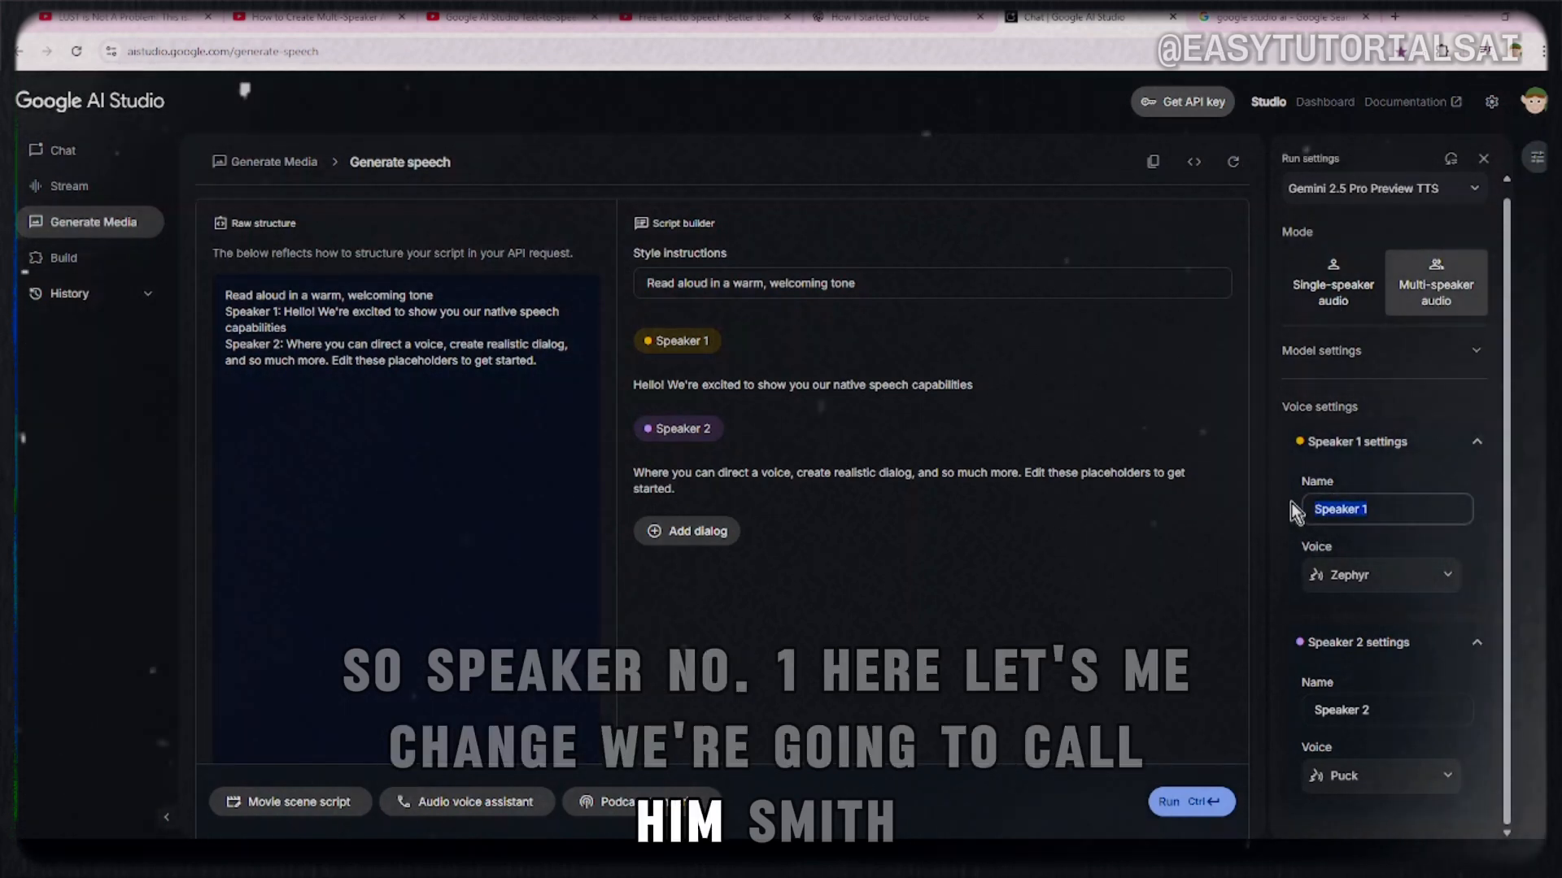
text(Smith)
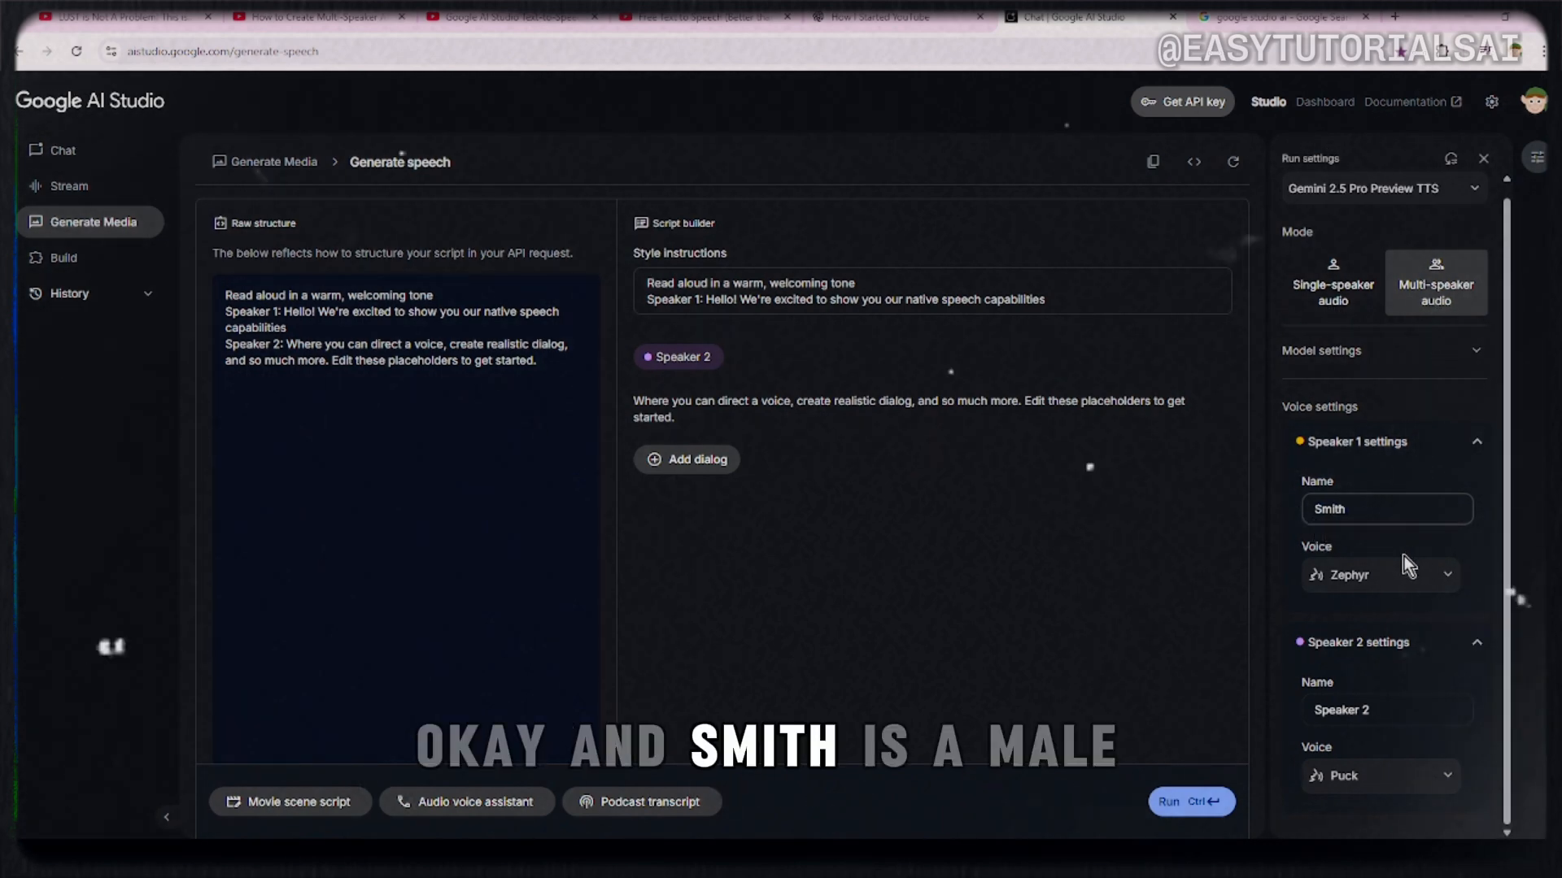
Step: Preview voices such as Zephyr and pick a voice for Smith
click(1379, 576)
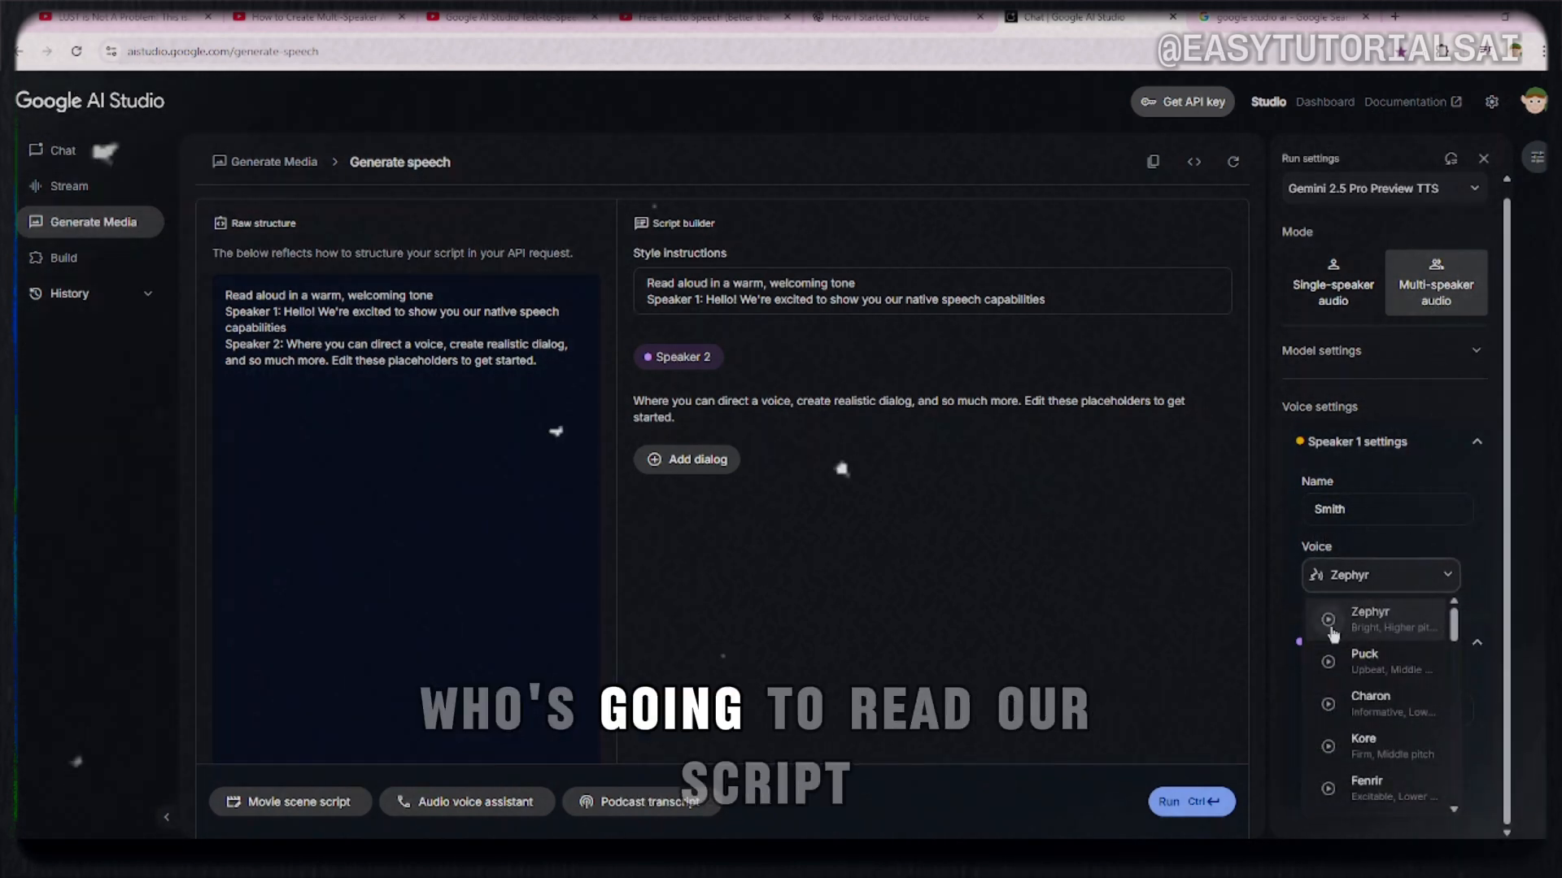
click(1328, 620)
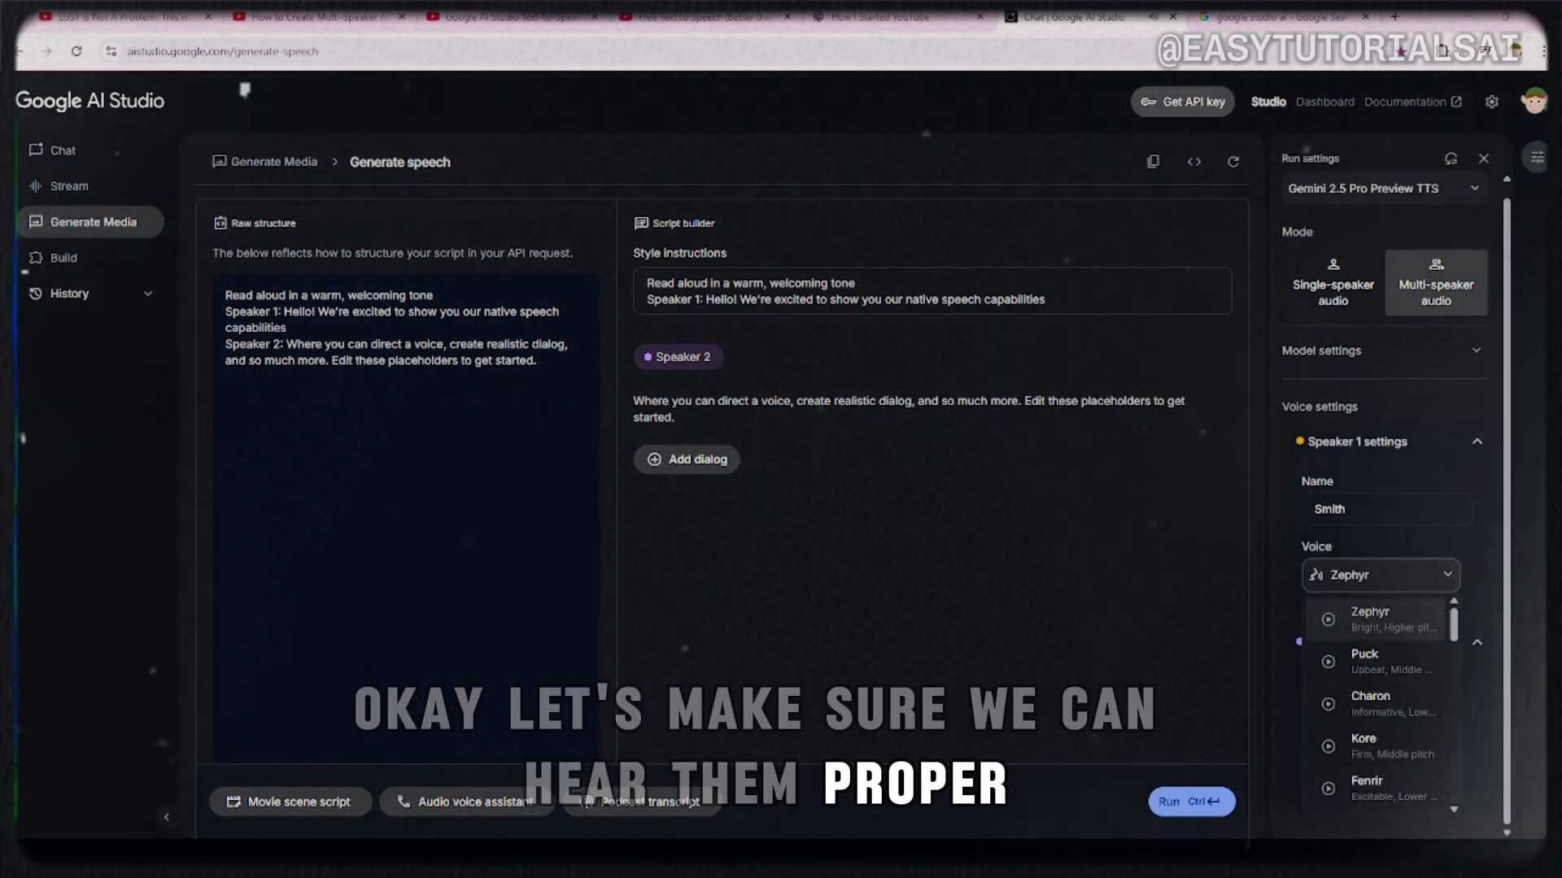
click(1369, 617)
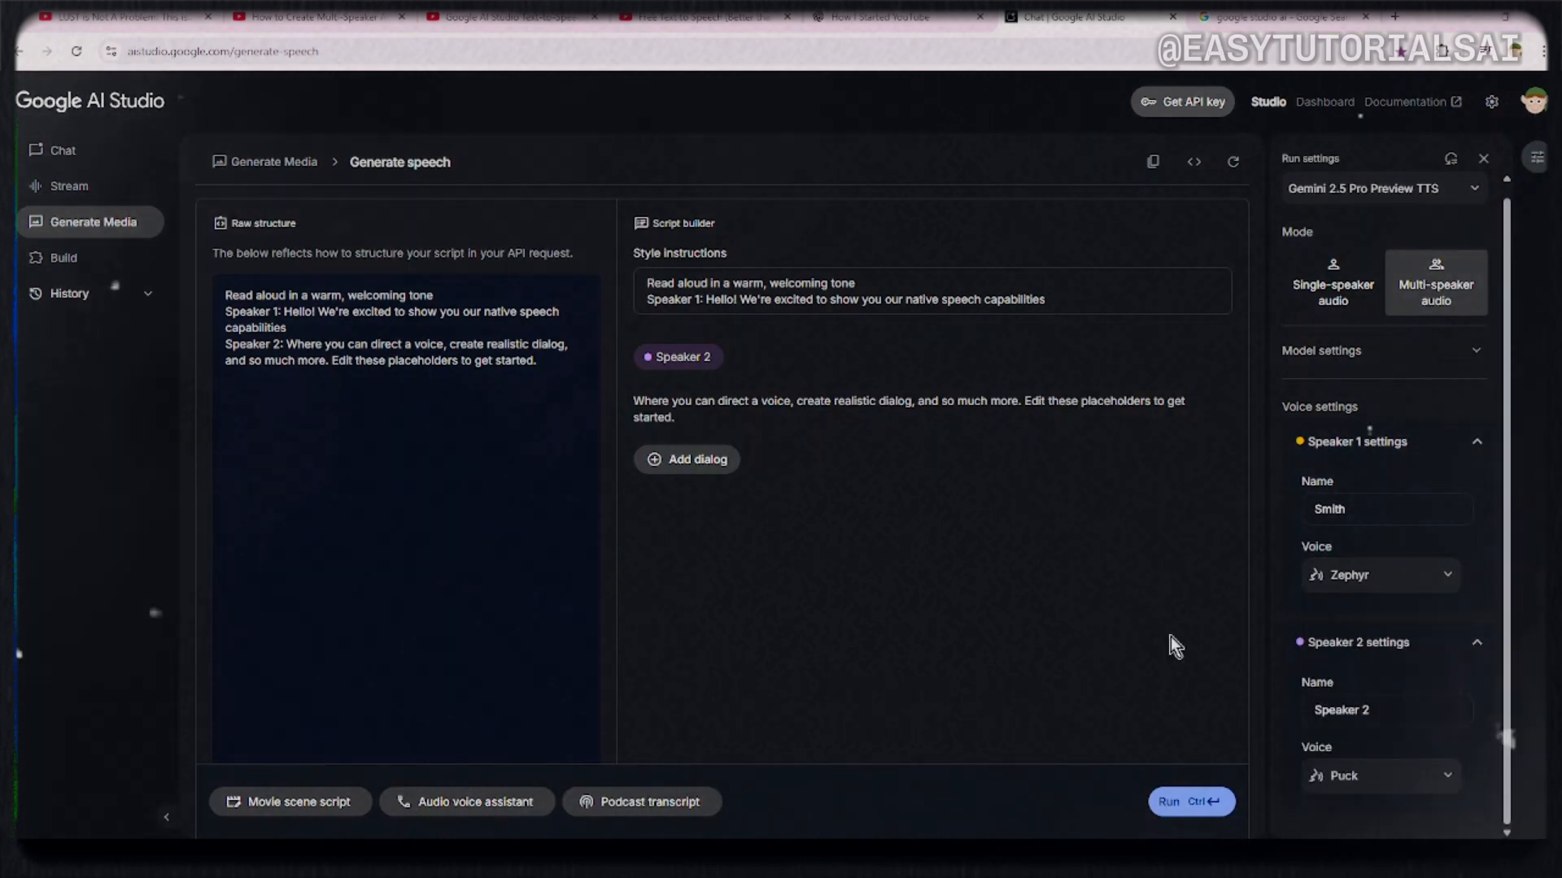
click(1379, 575)
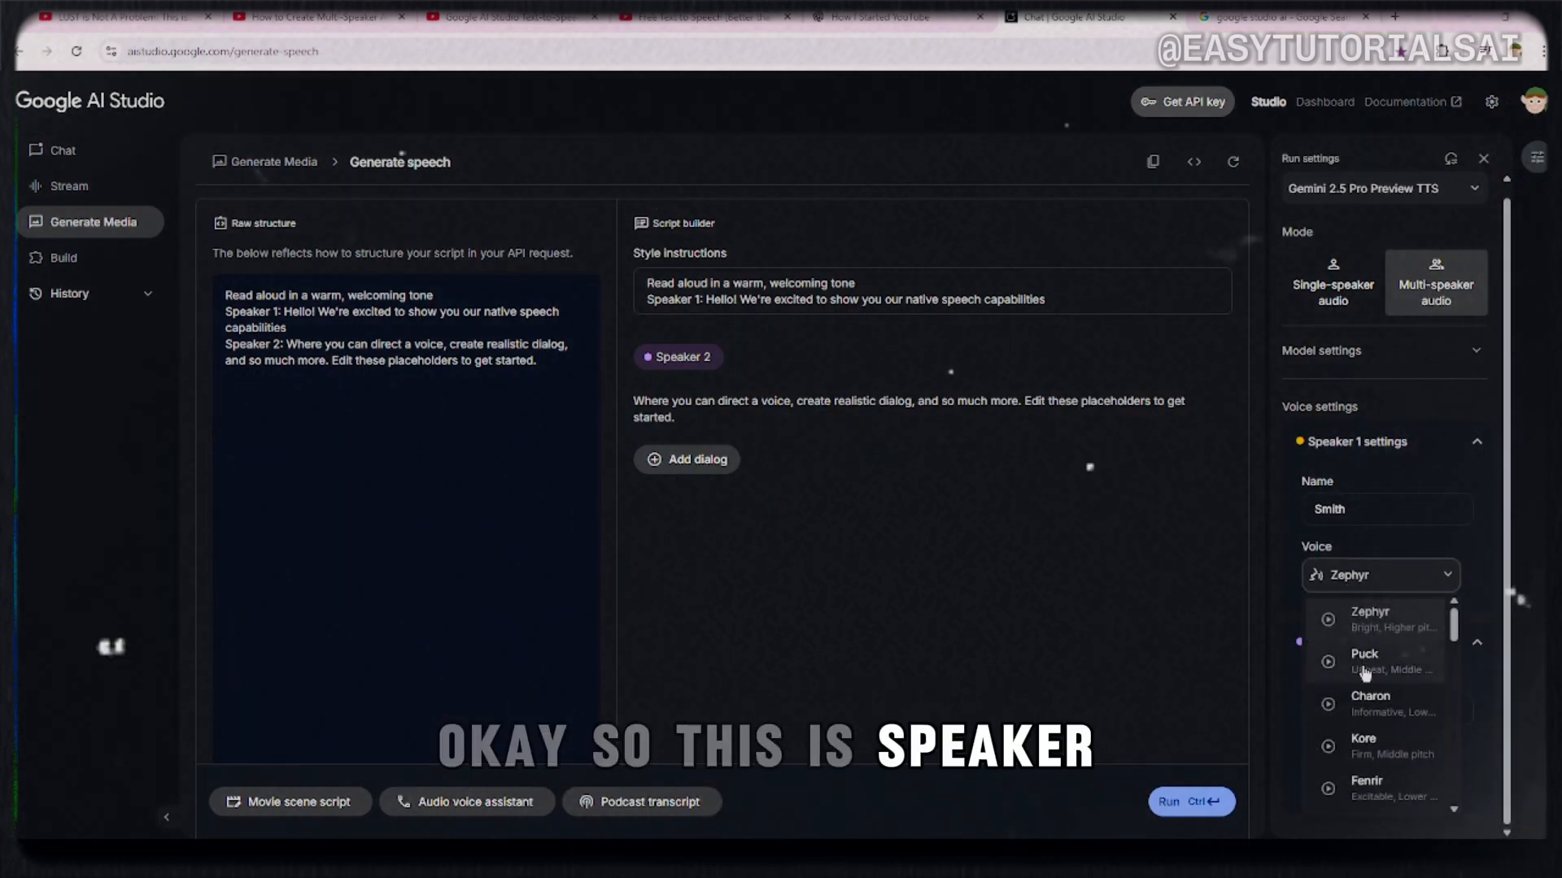
click(1377, 661)
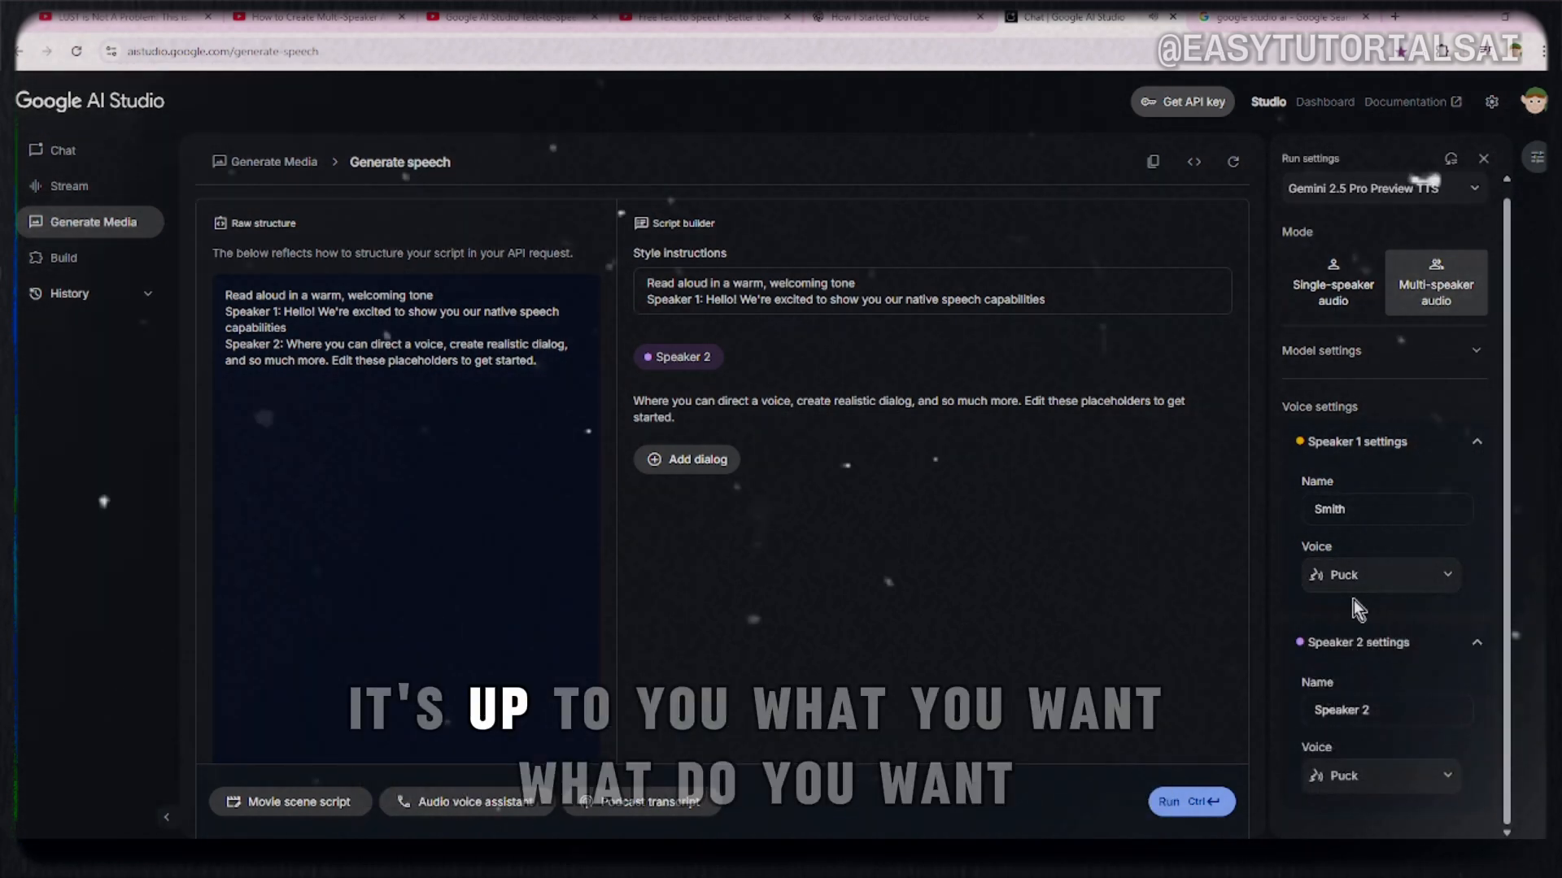
click(1380, 575)
text(Mivumbi)
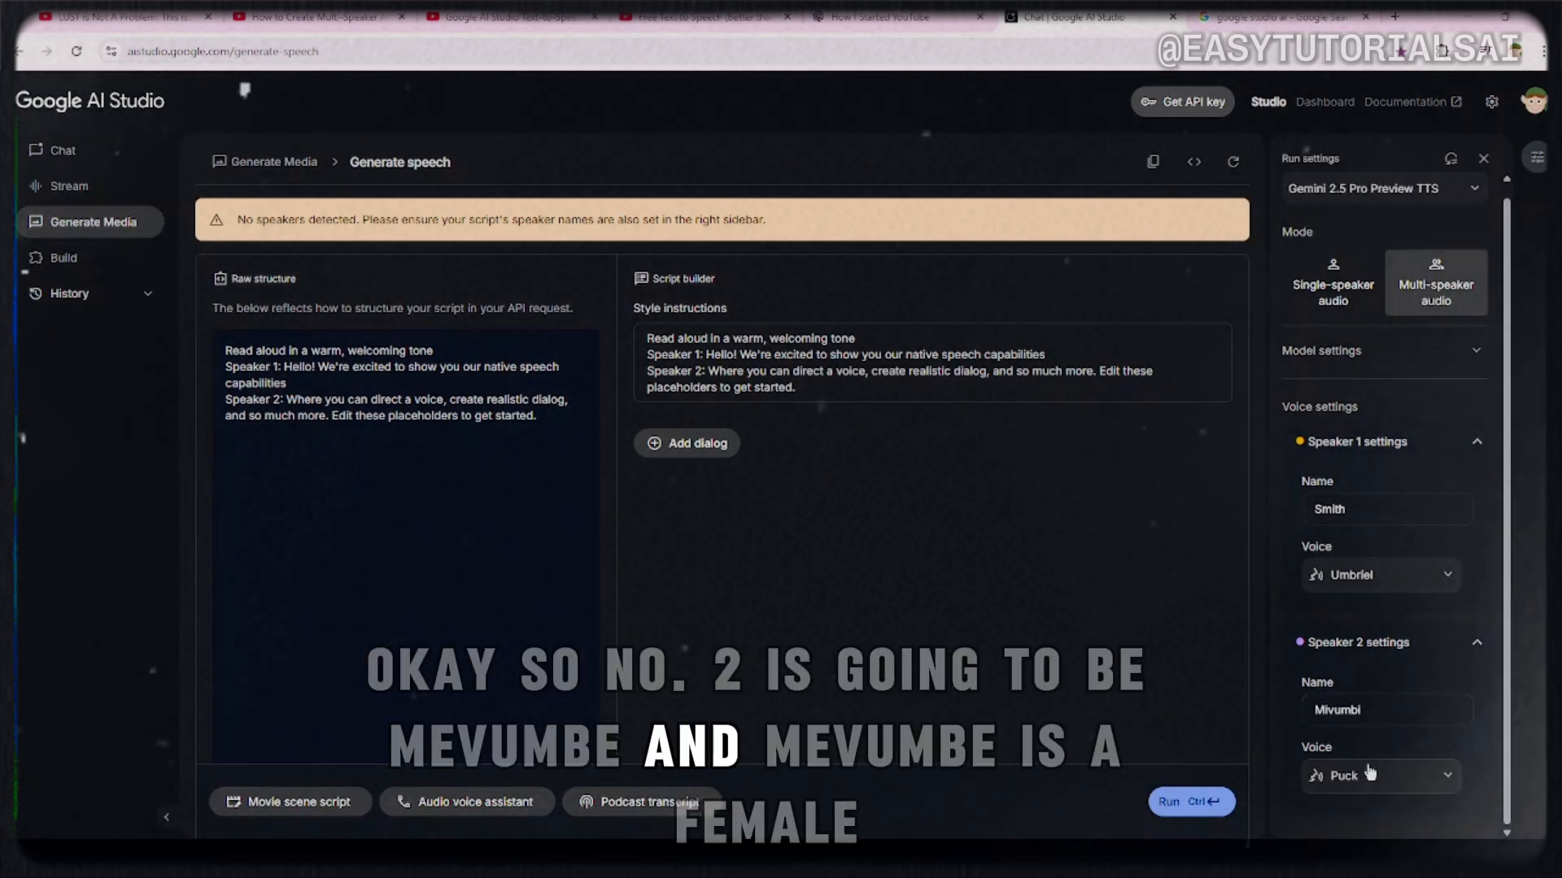
Step: Give Mivumbi the Zephyr voice while Smith keeps his voice
click(1380, 575)
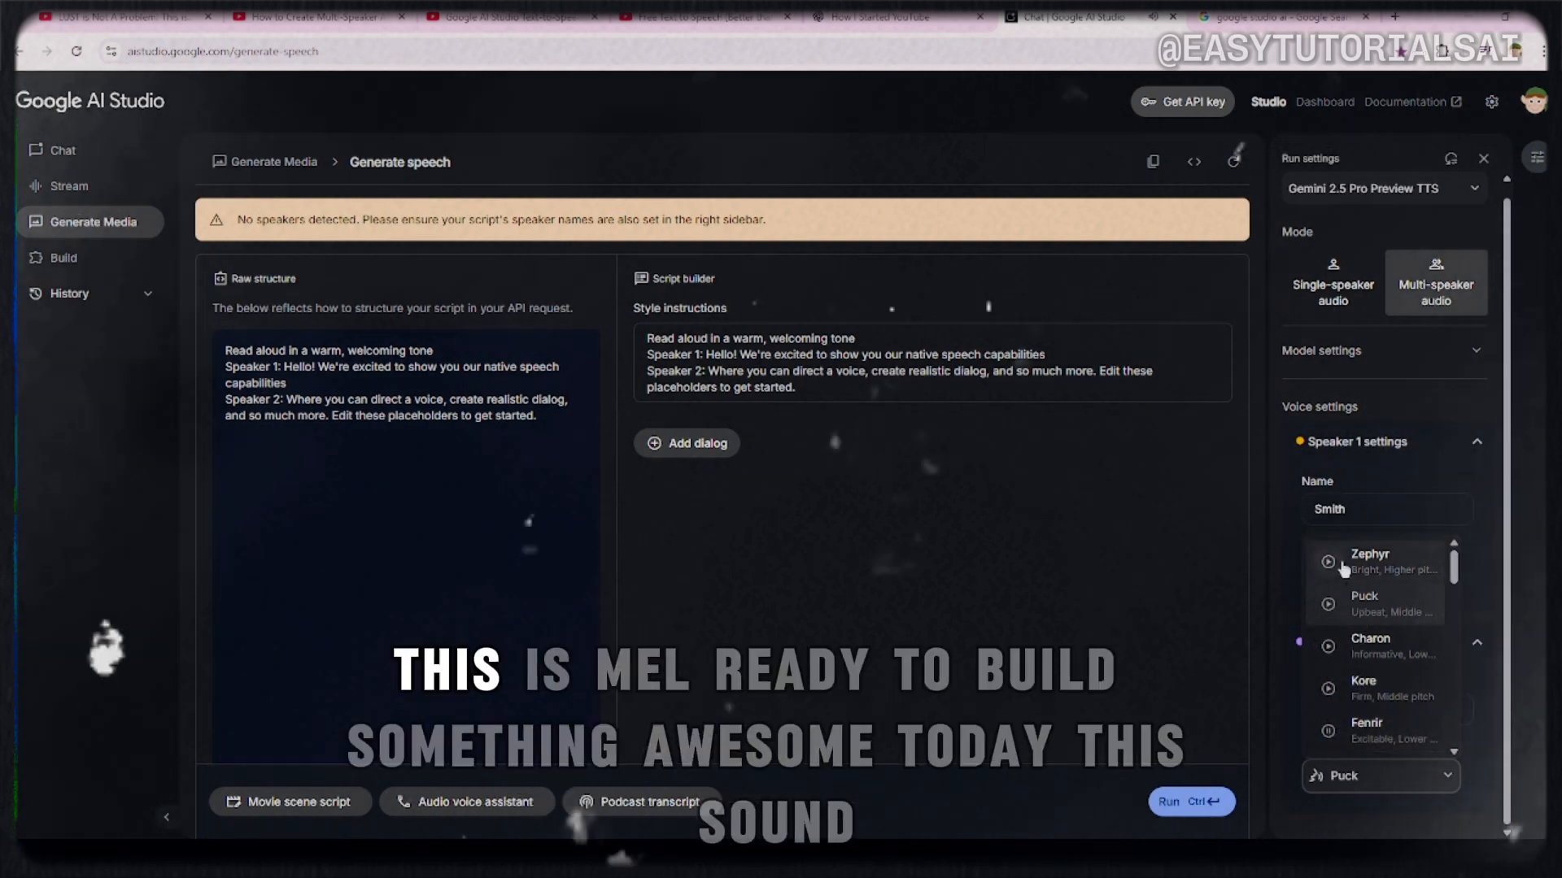
click(1327, 562)
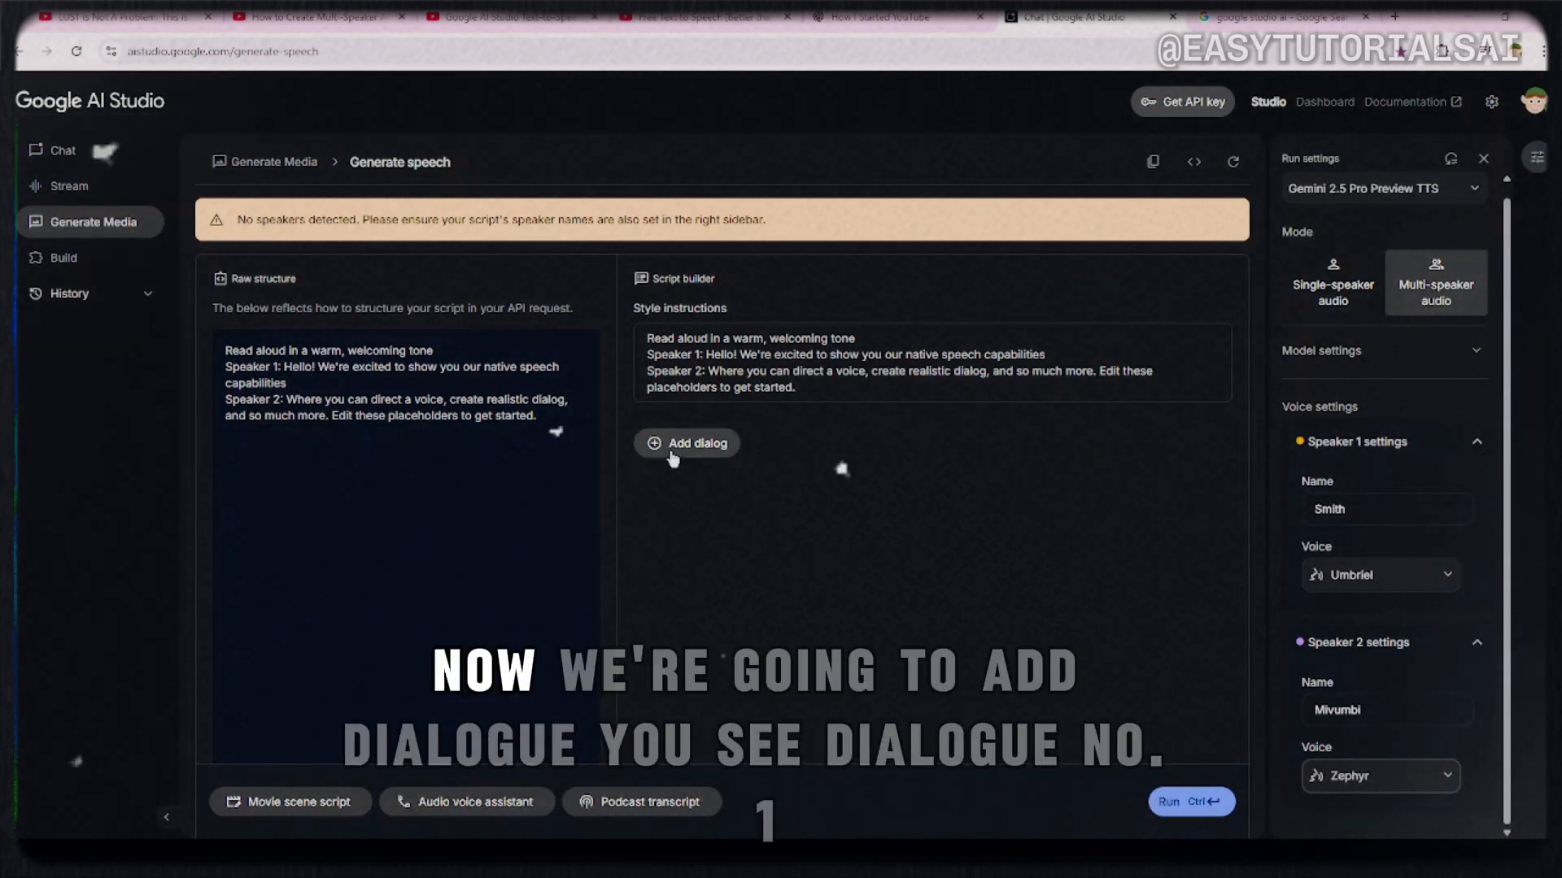
Step: Add a Smith line and copy his welcome line from the ChatGPT dialogue
click(687, 444)
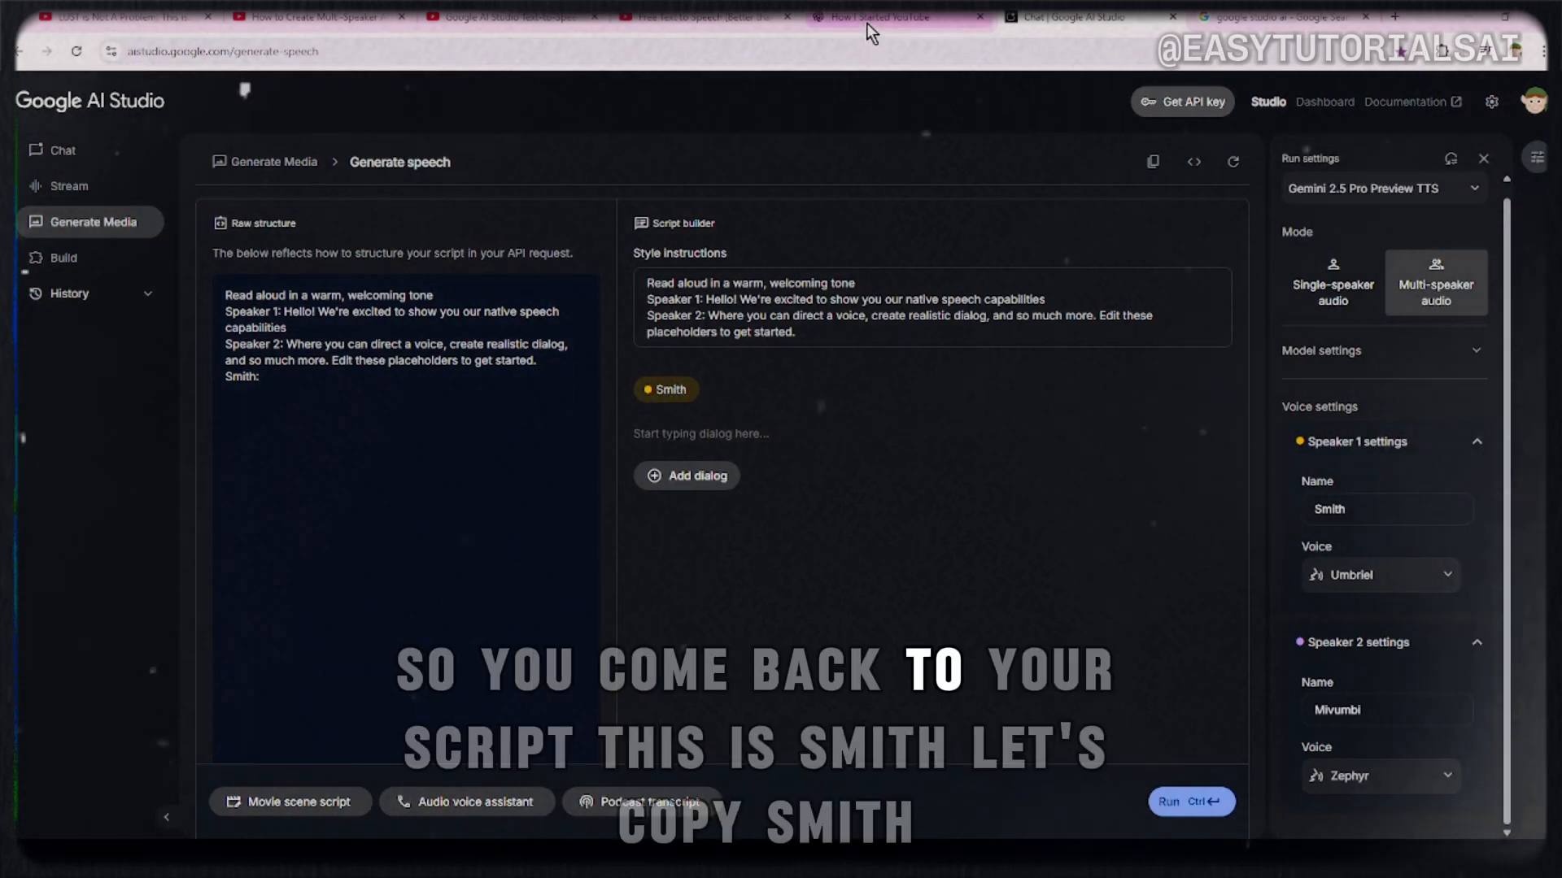
click(896, 16)
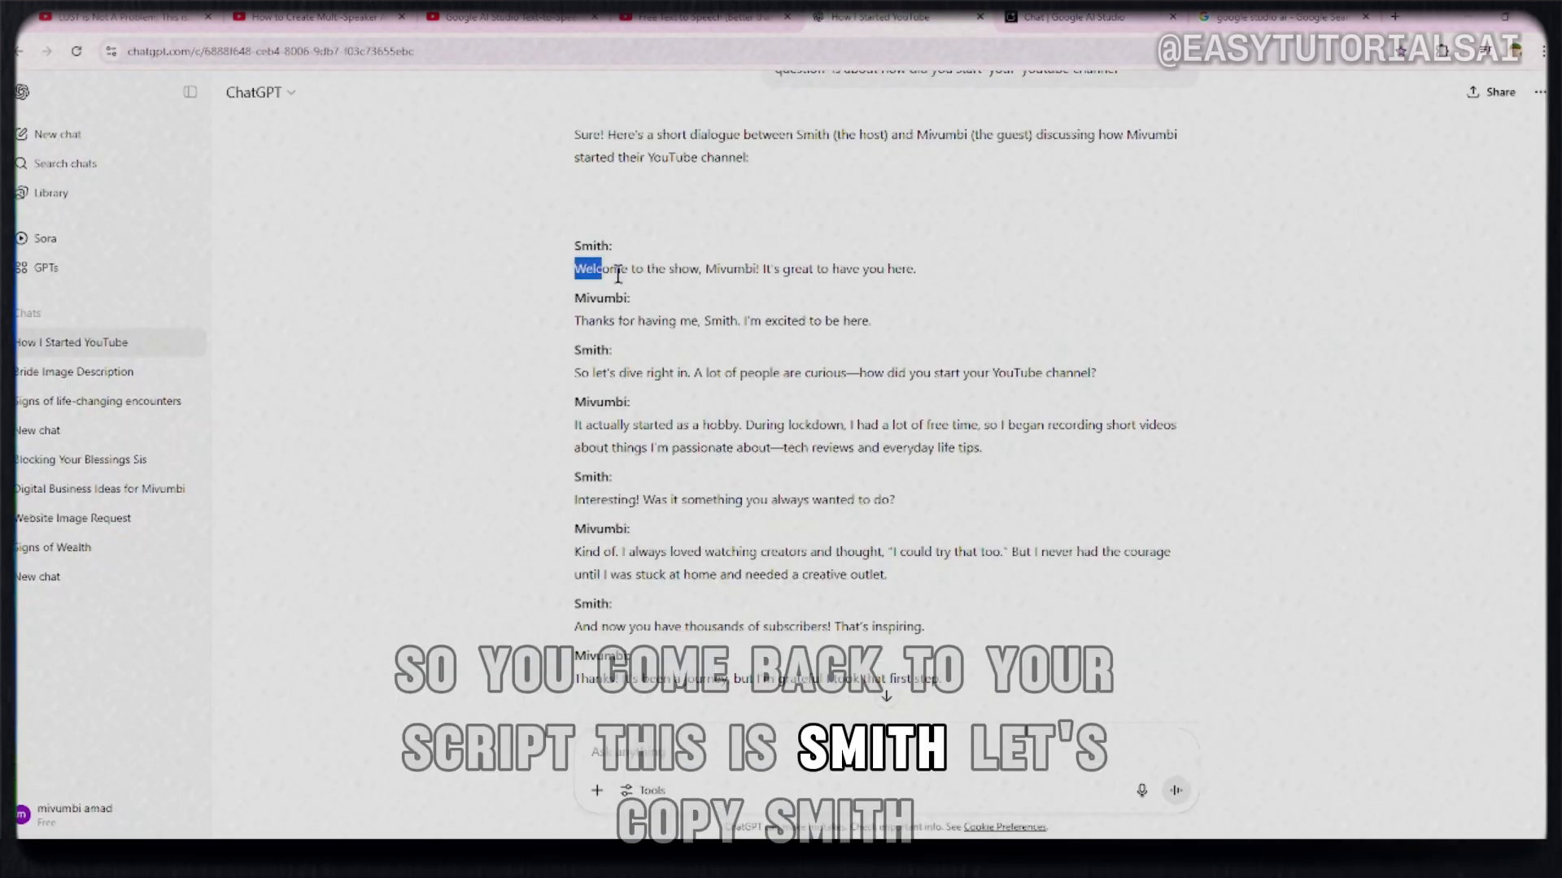
drag(578, 267, 914, 268)
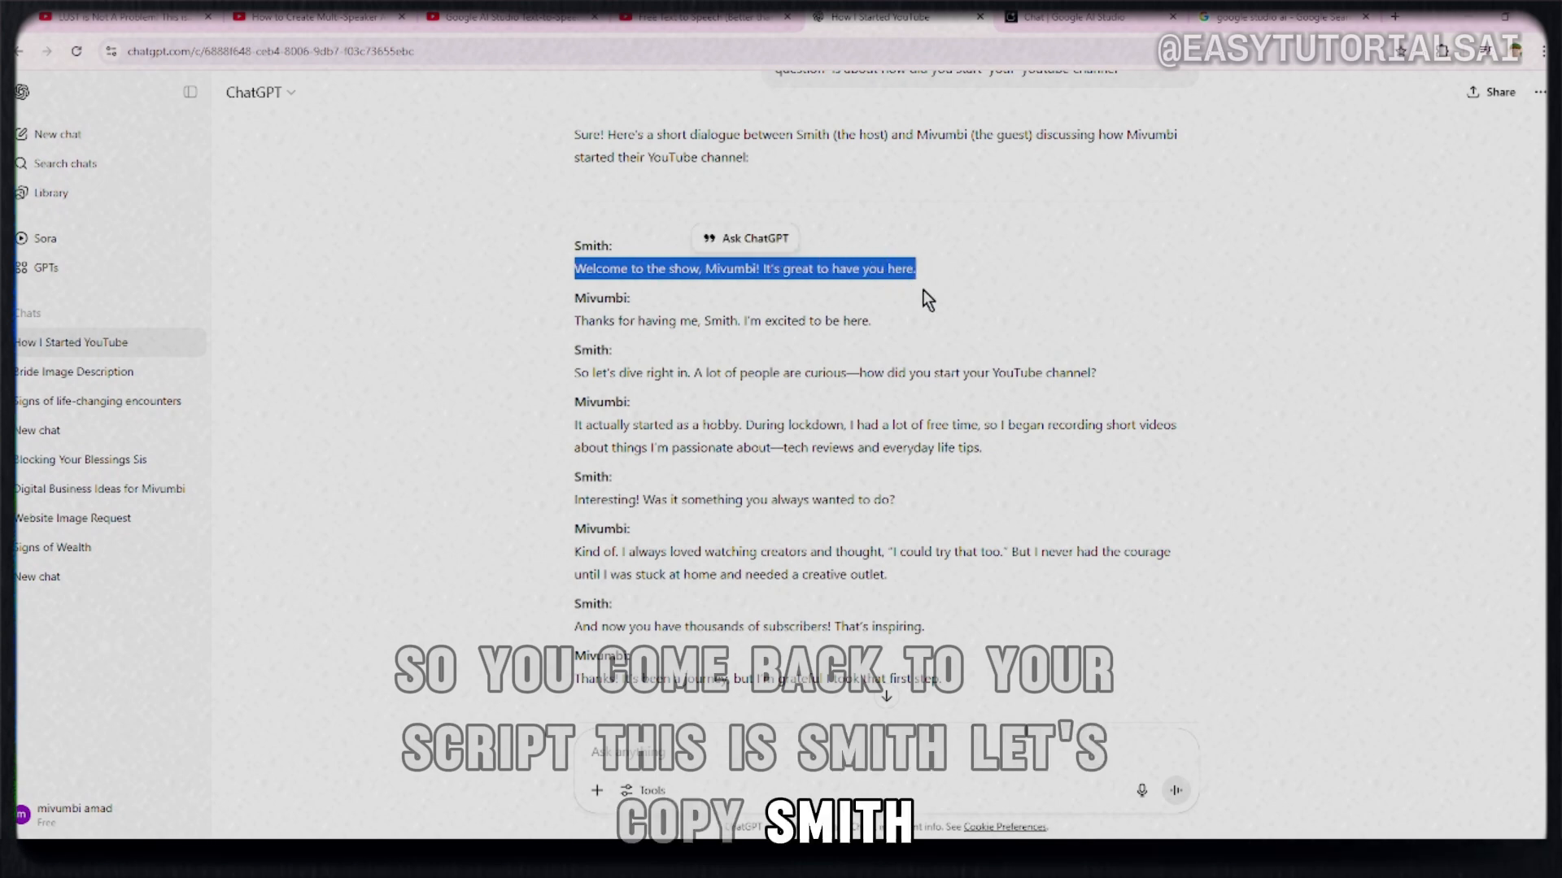
click(1070, 16)
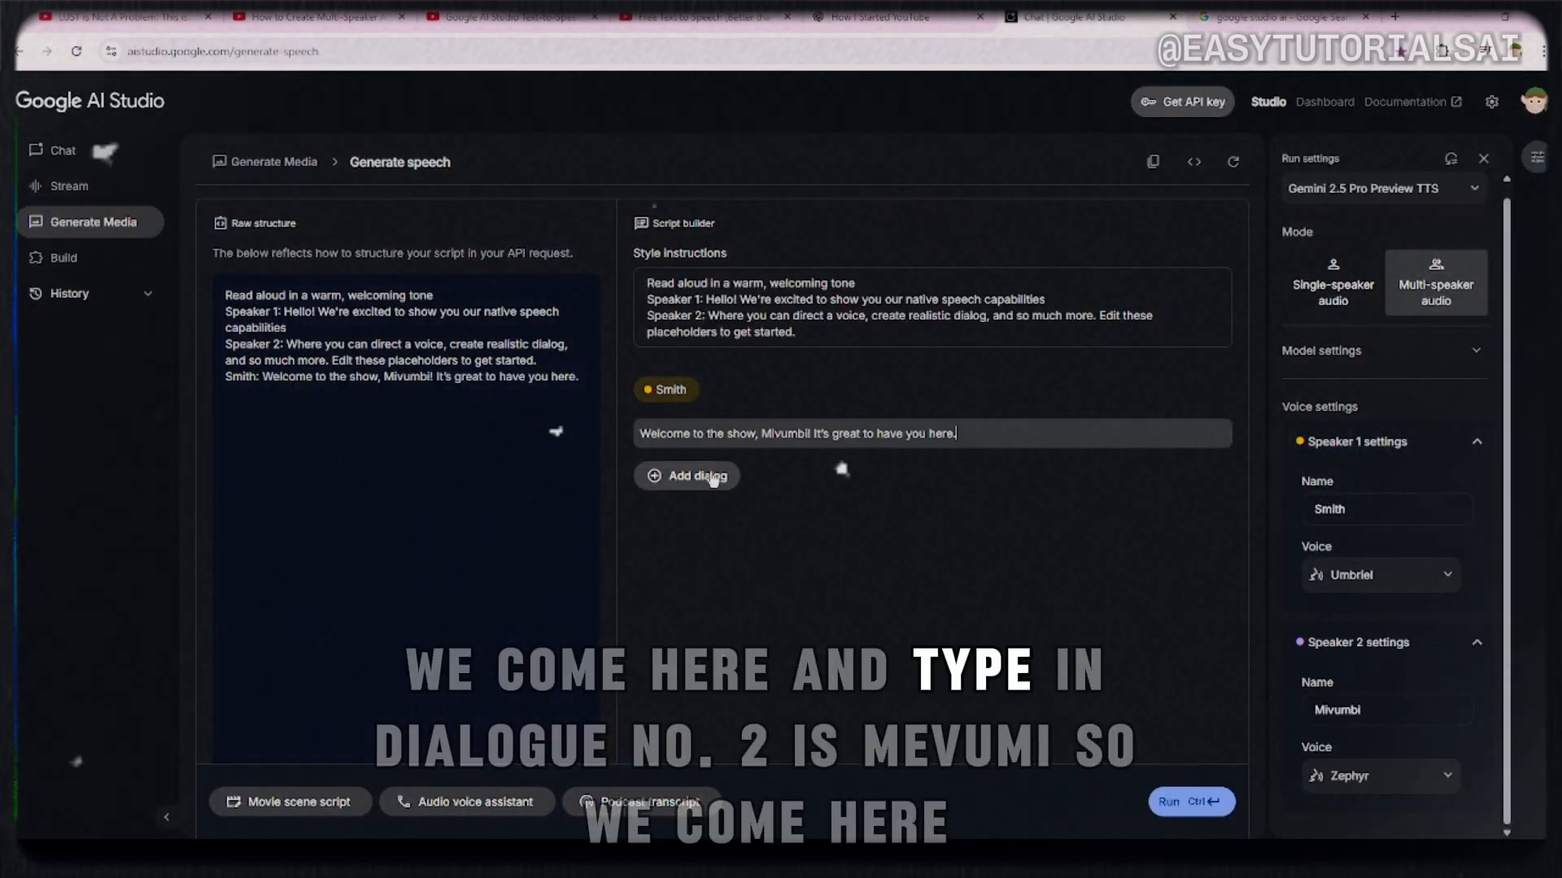
Step: Add Mivumbi's reply 'Thanks for having me, Smith. I'm excited to be here.'
click(688, 476)
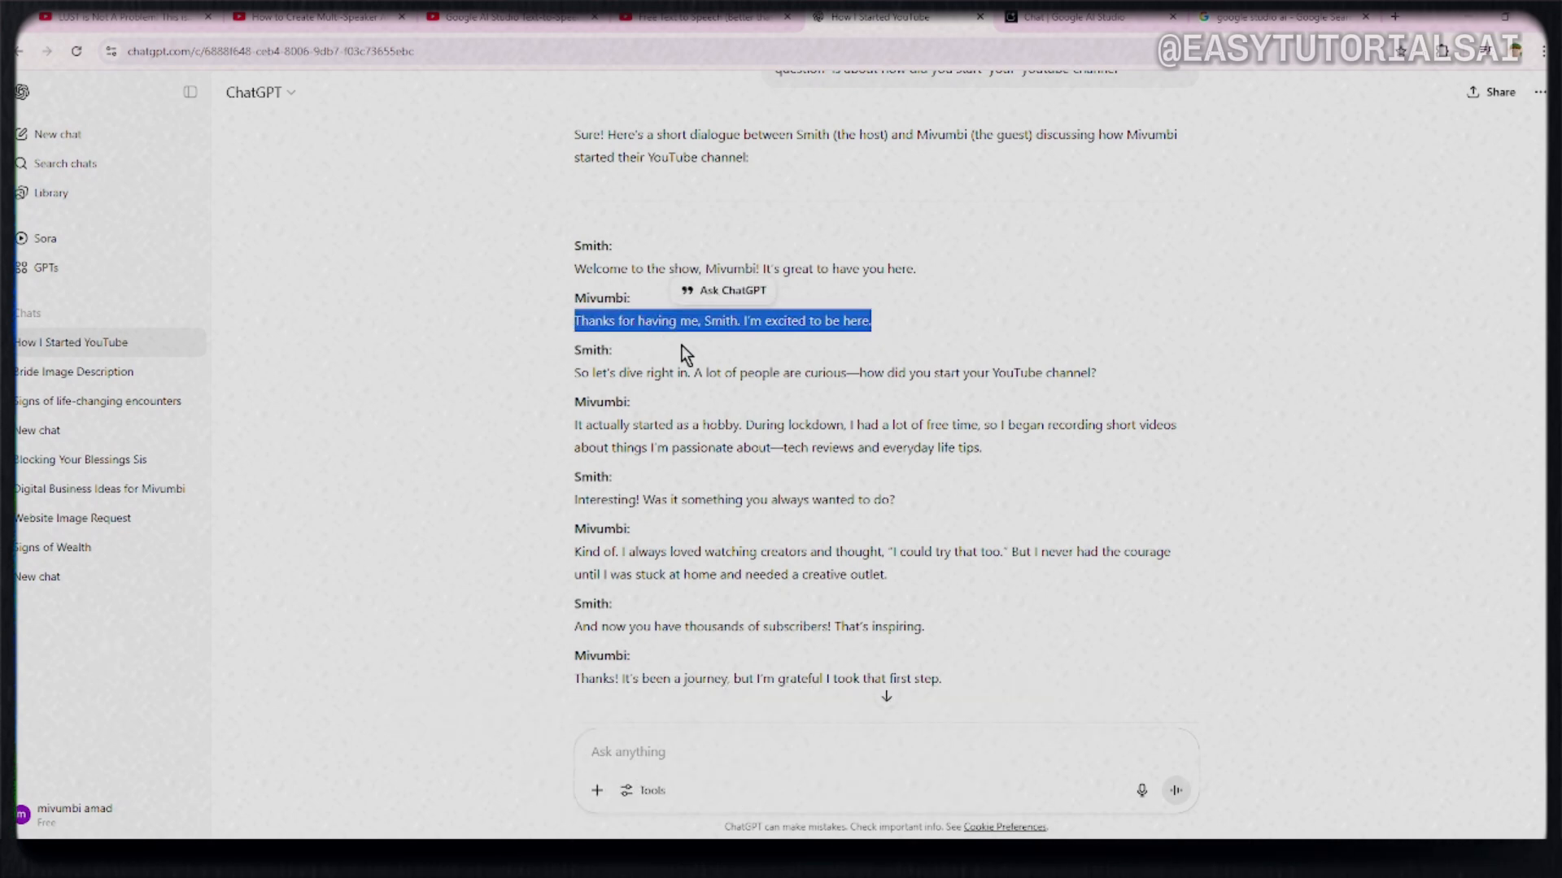
click(1065, 17)
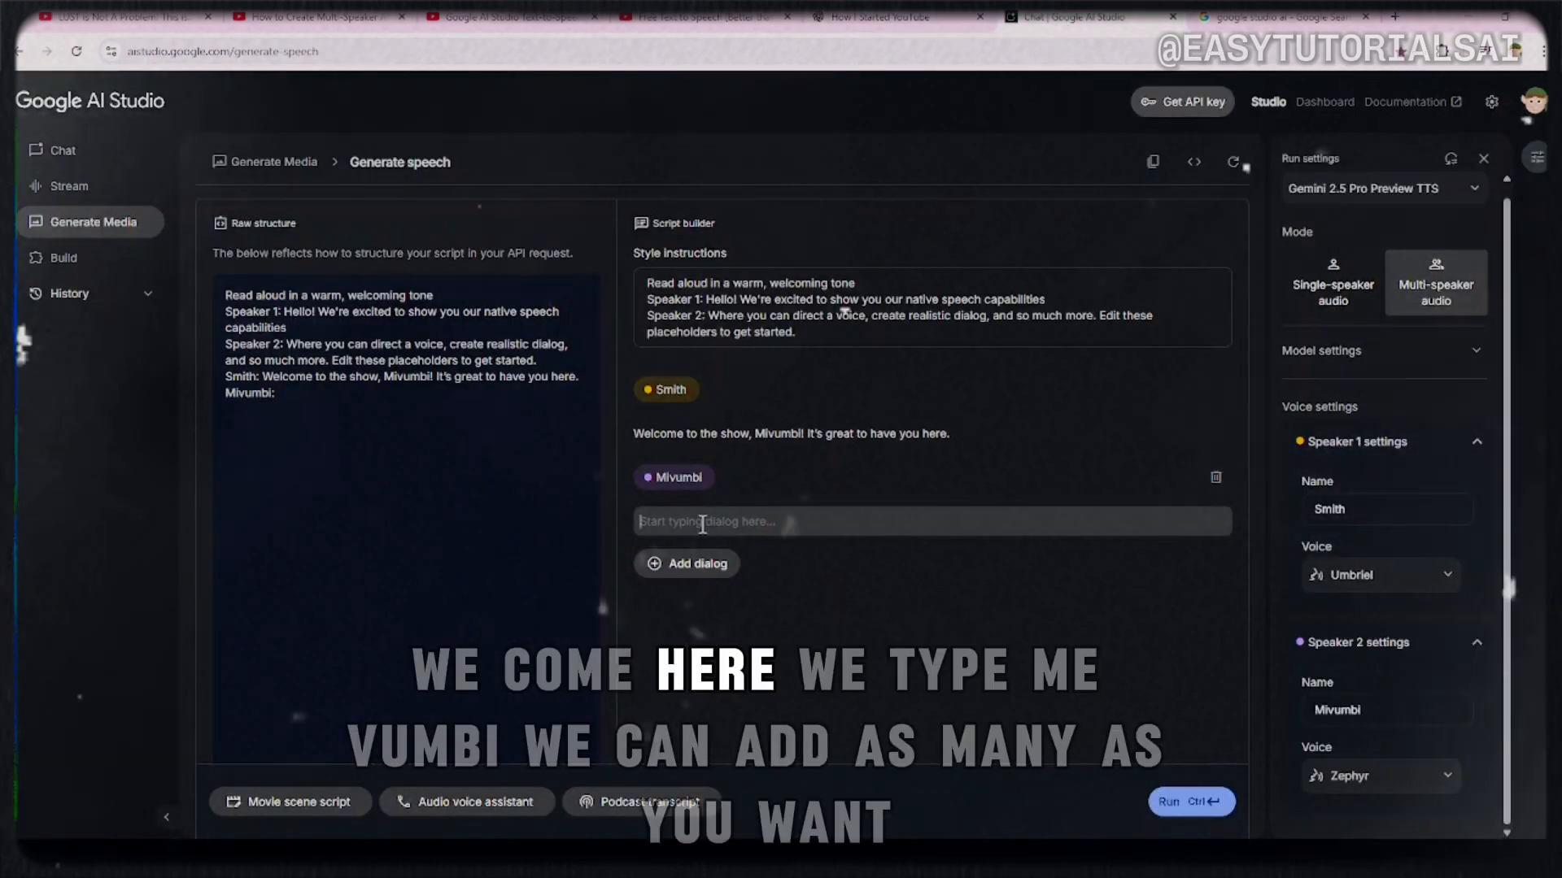
text(Thanks for having me, Smith. I'm excited to be here.)
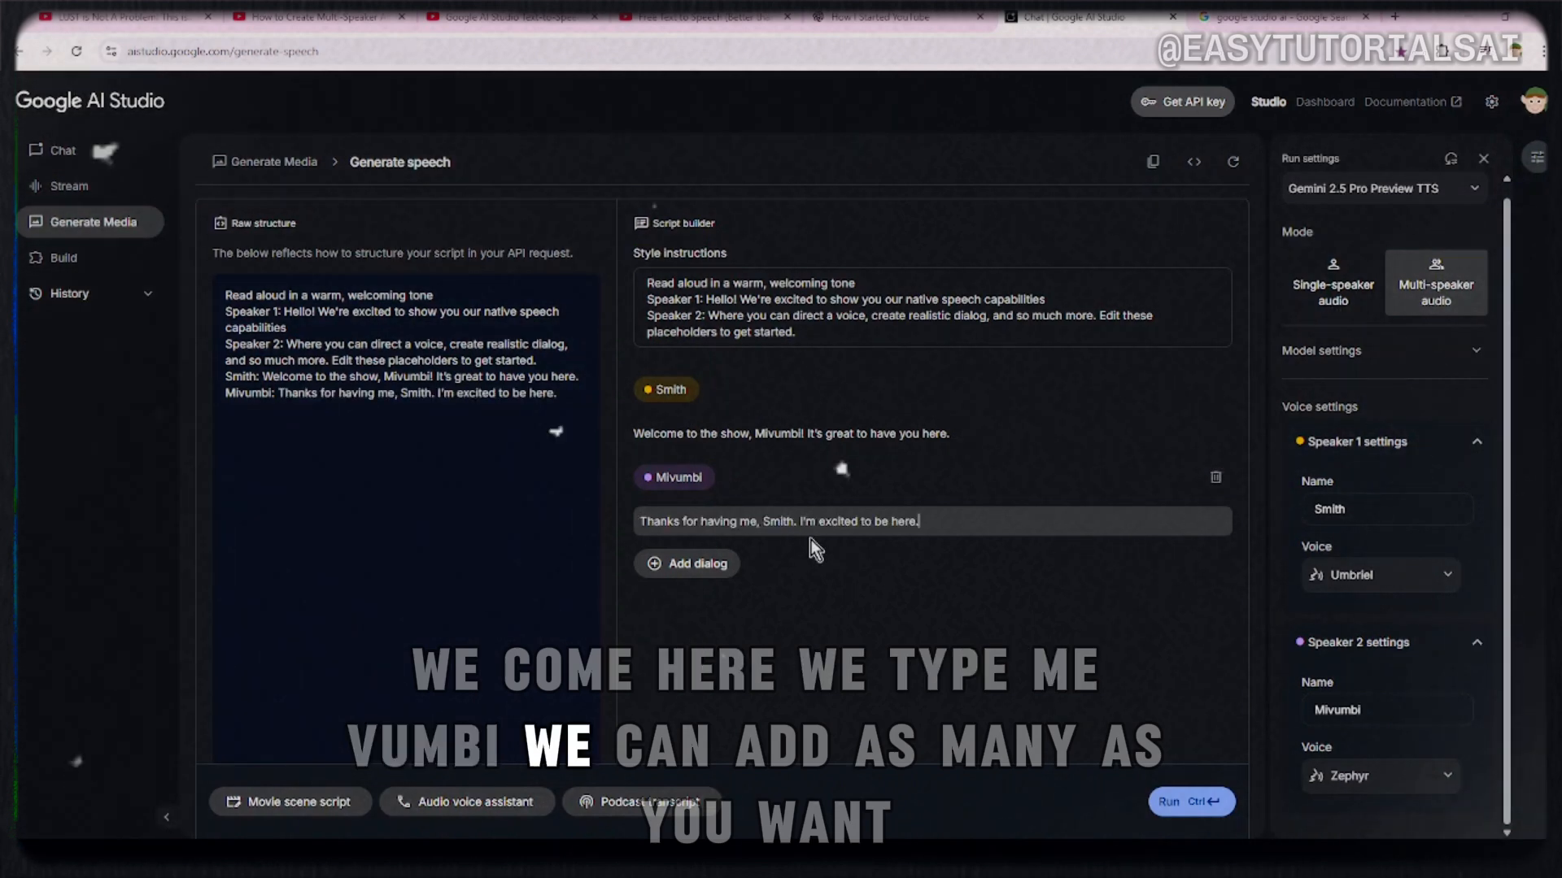
click(687, 563)
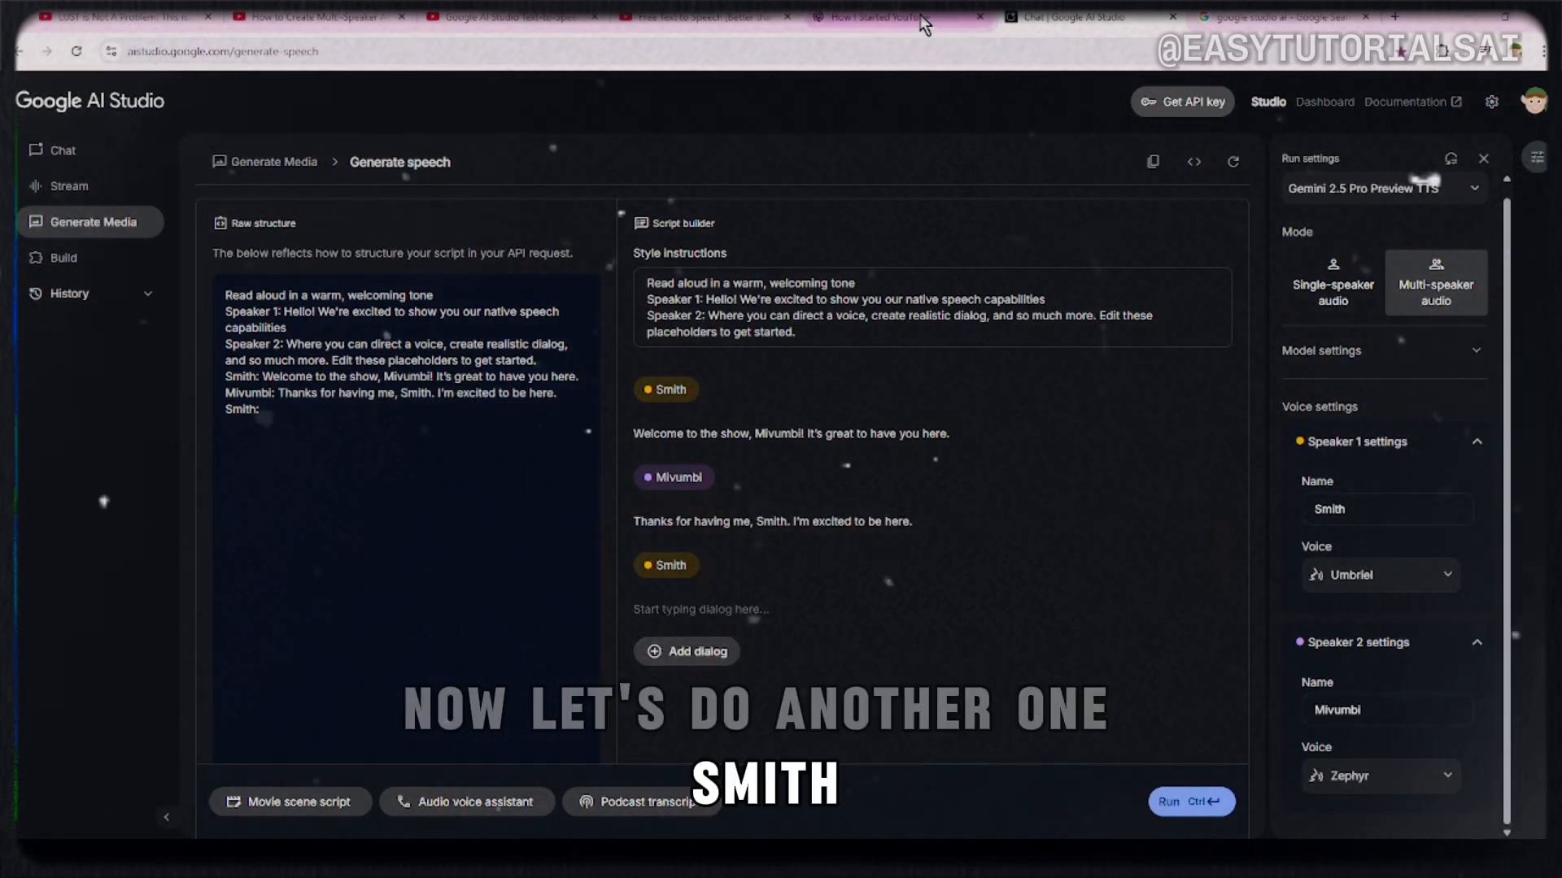
Step: Enter Smith's 'let's dive right in' question and Mivumbi's lockdown-hobby answer
click(1065, 17)
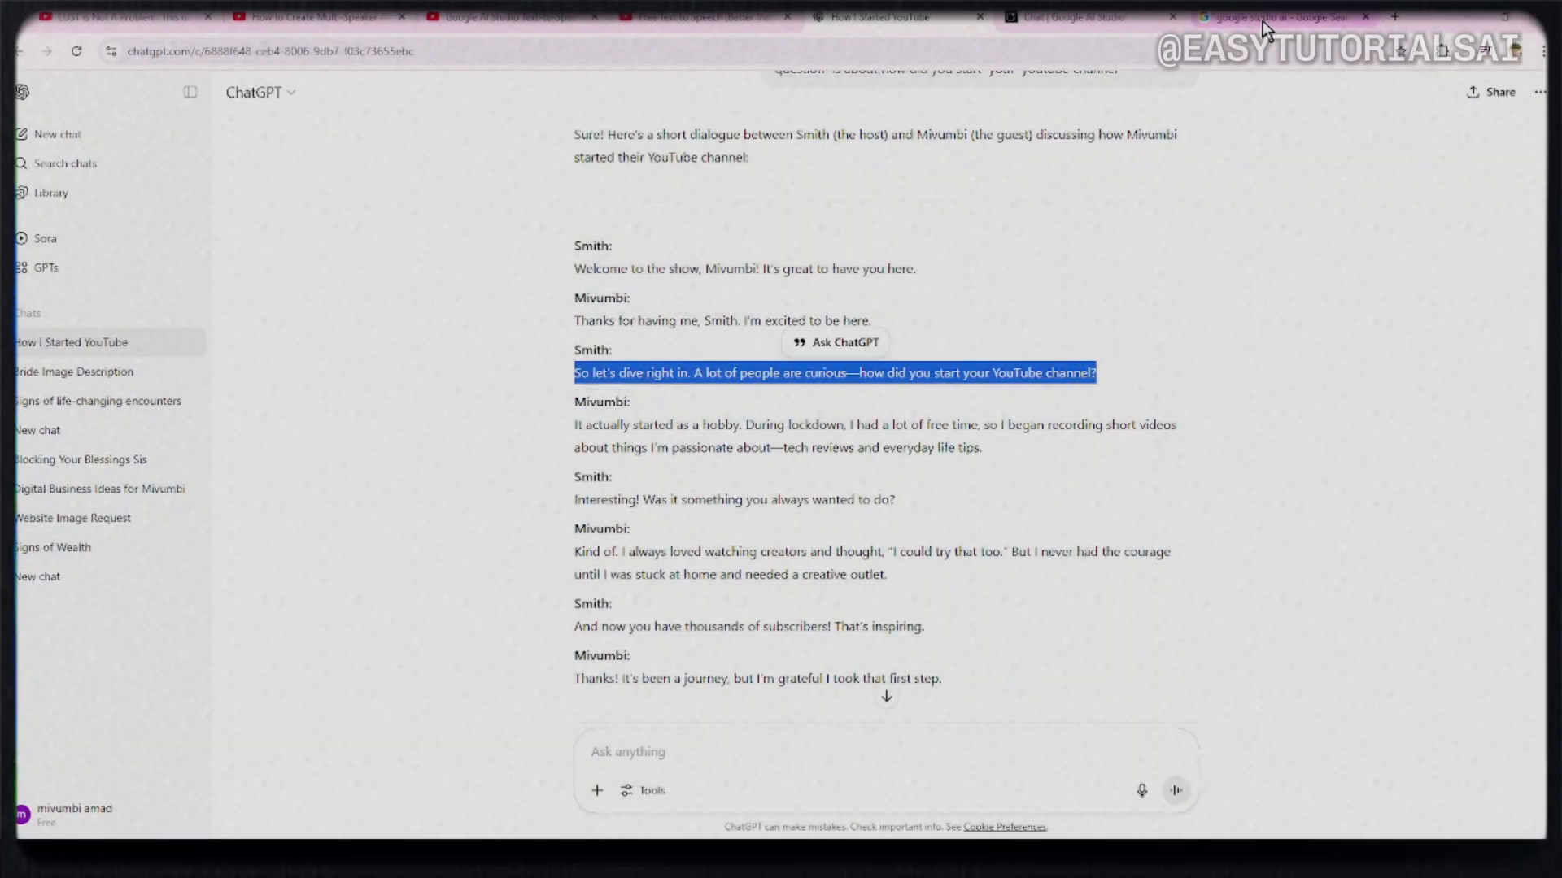
click(1265, 17)
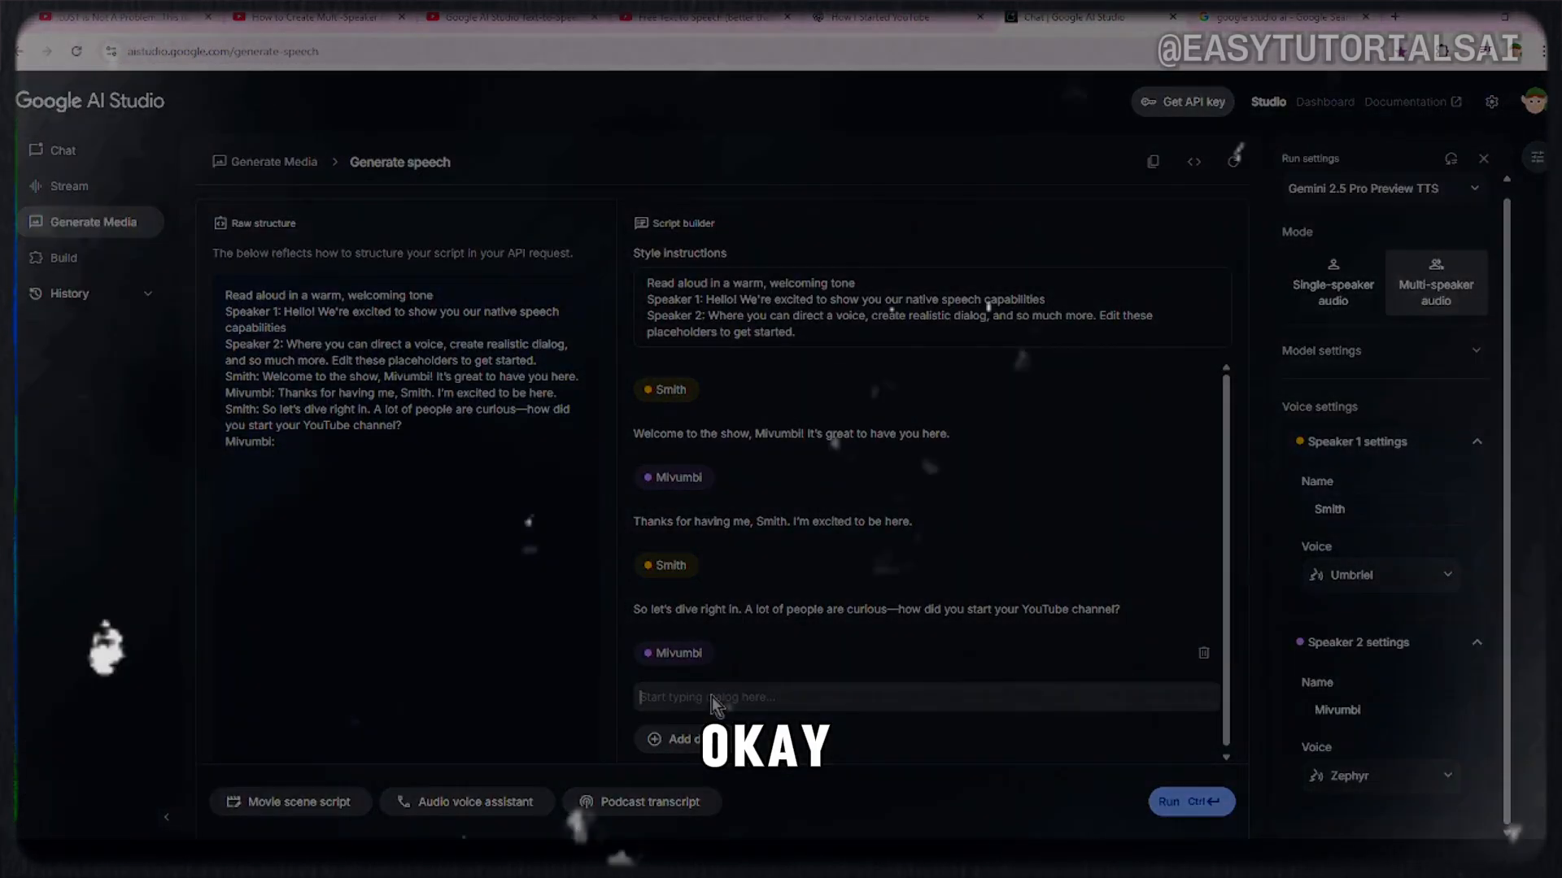
text(It actually started as a hobby. During lockdown, I had a lot of free time, so I began recording short videos about things I'm passionate about—tech reviews and everyday life tips.)
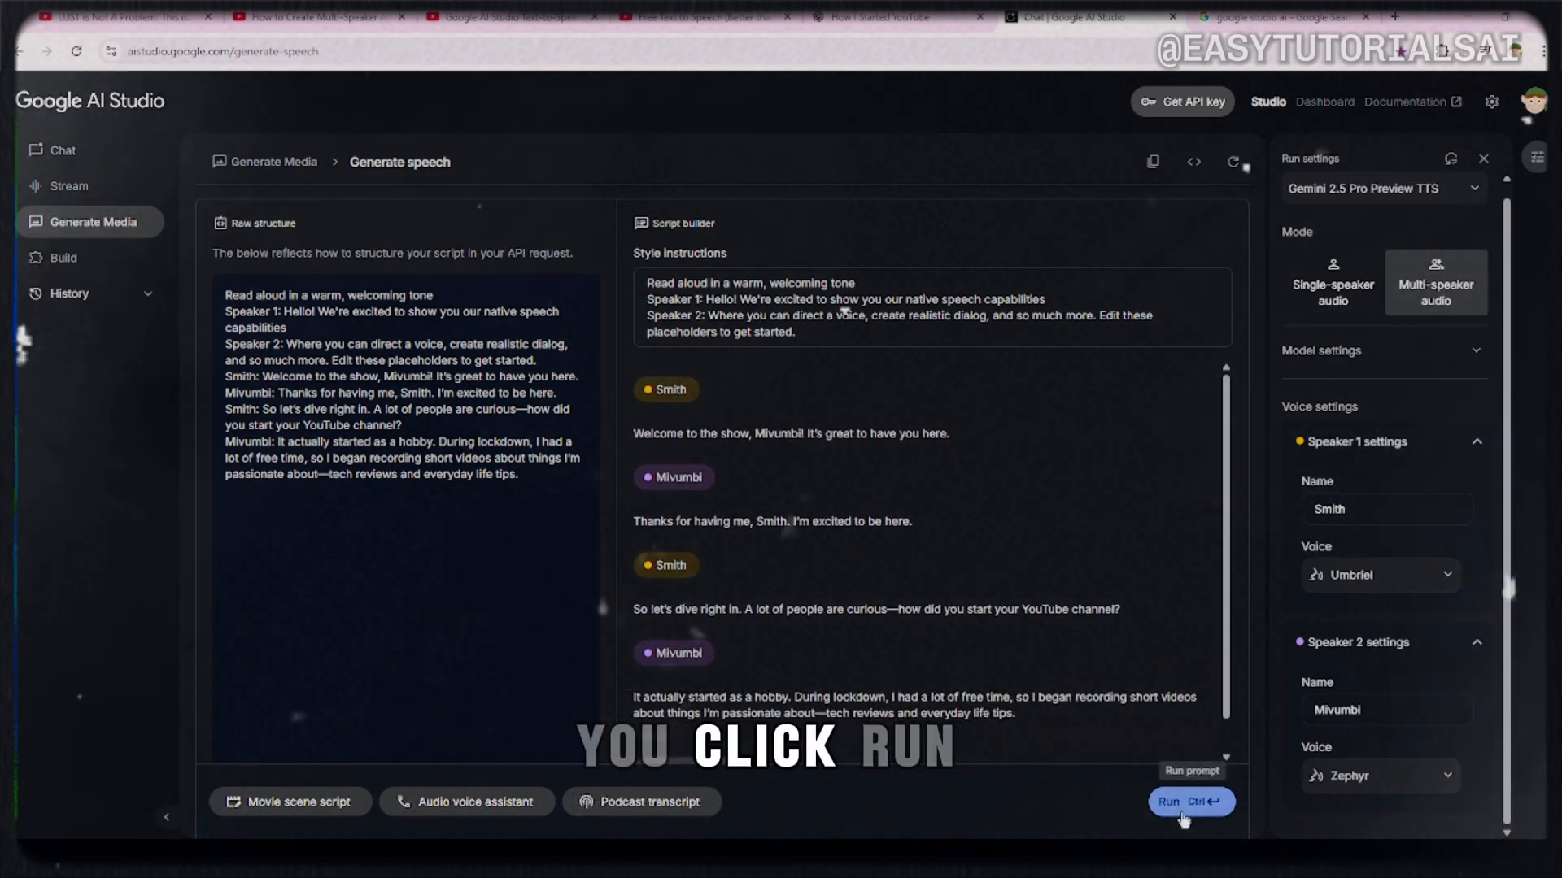
Step: Generate the 23-second interview audio and open its Download menu
click(1191, 802)
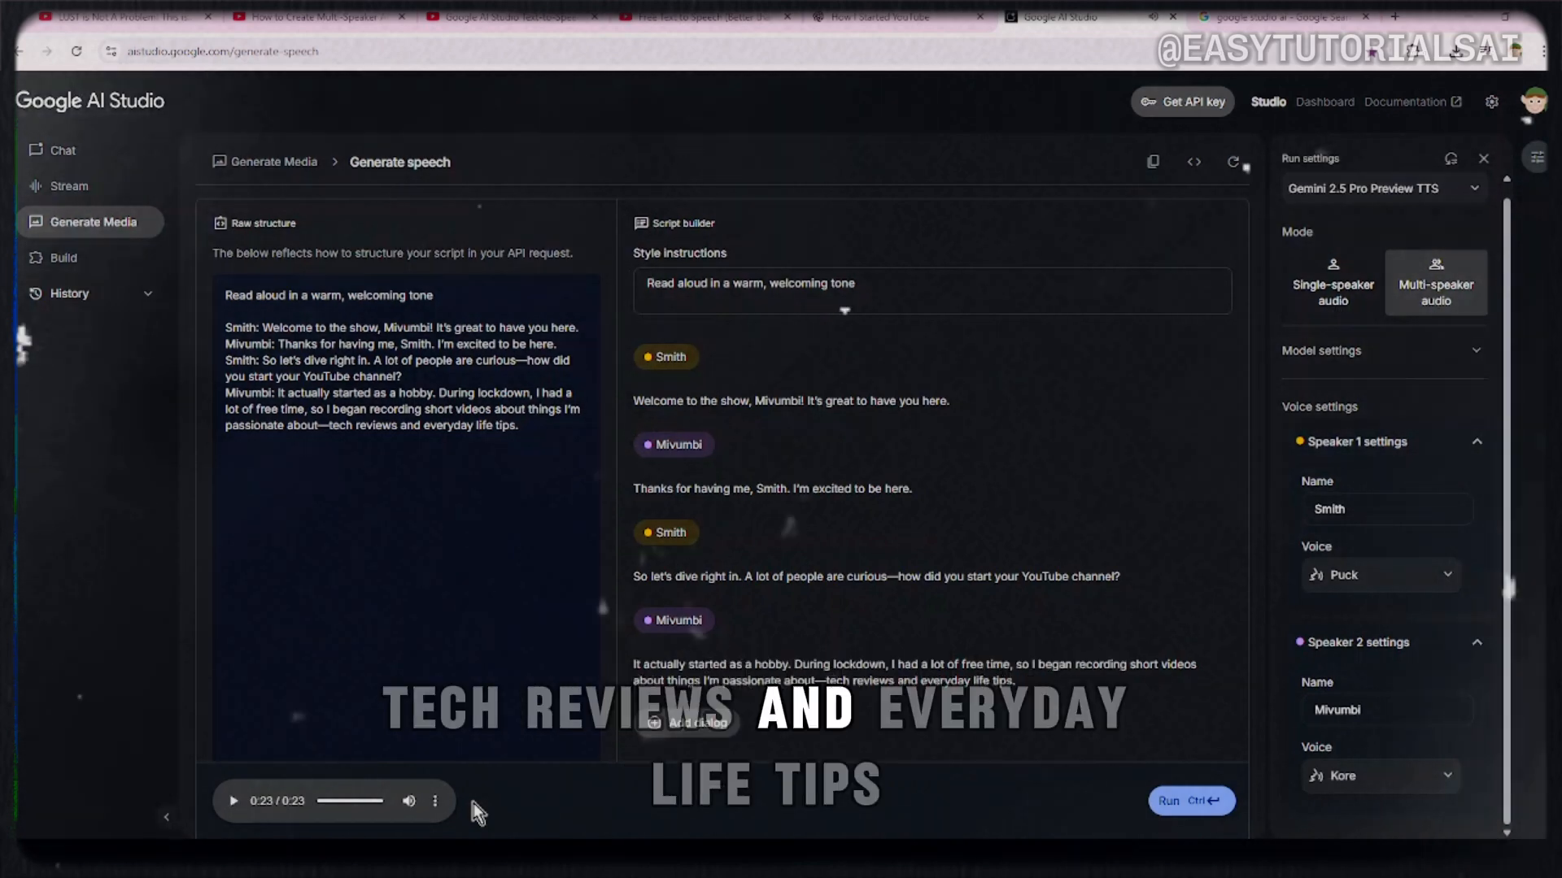
click(435, 800)
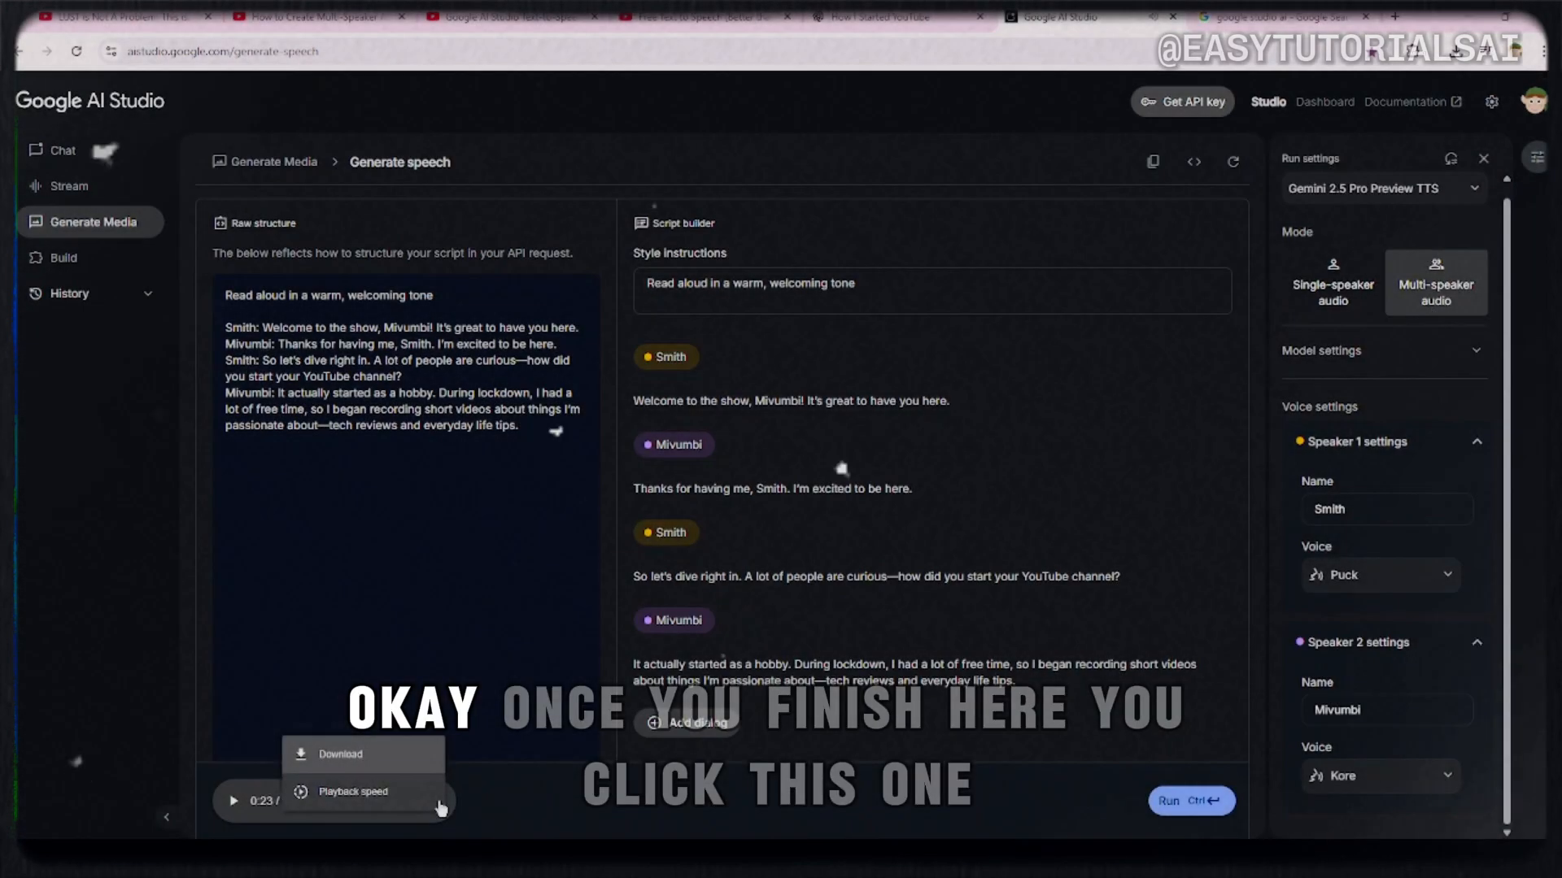